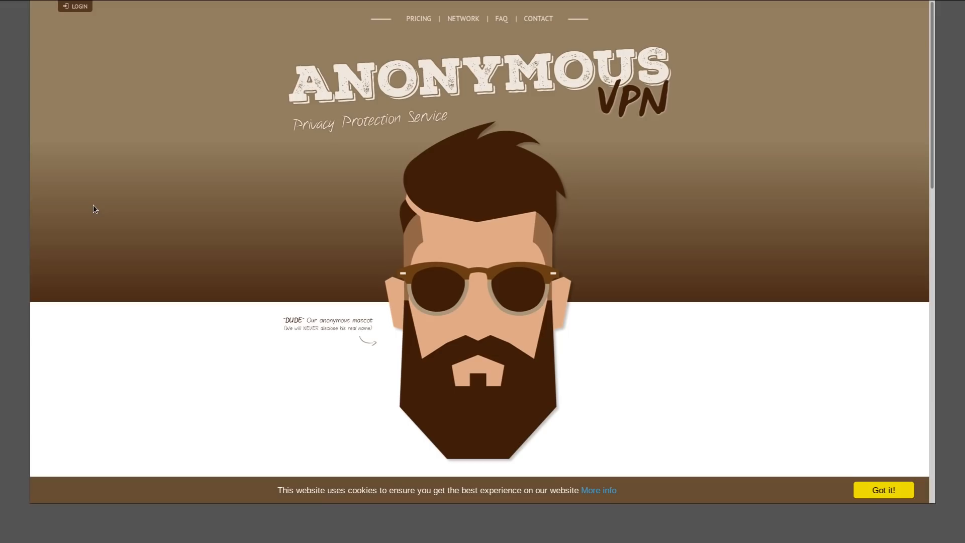
pyautogui.moveTo(119, 221)
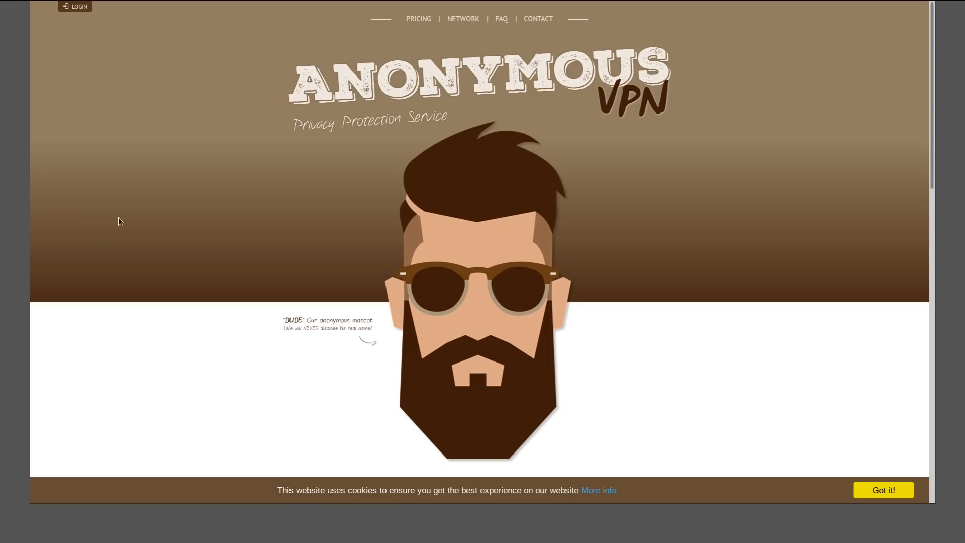
pyautogui.moveTo(429, 139)
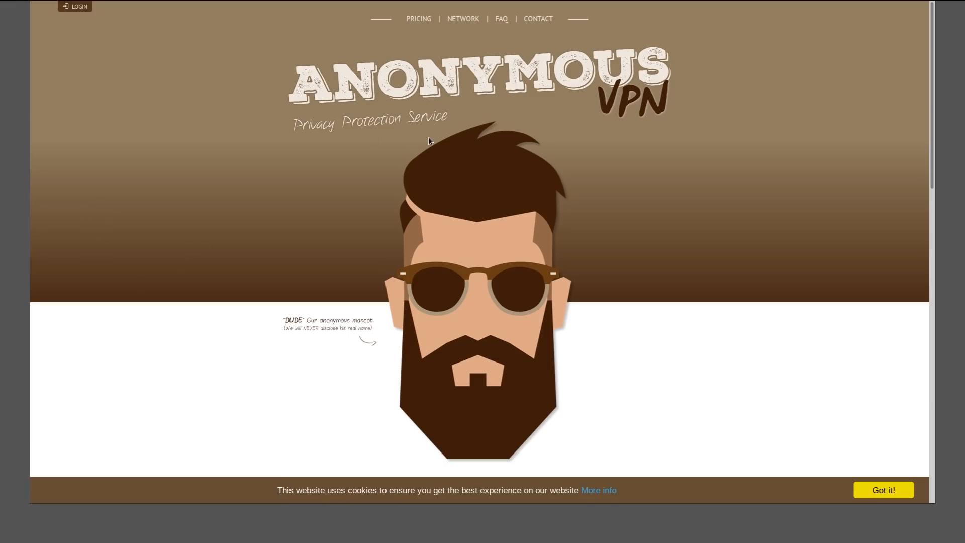
pyautogui.moveTo(545, 295)
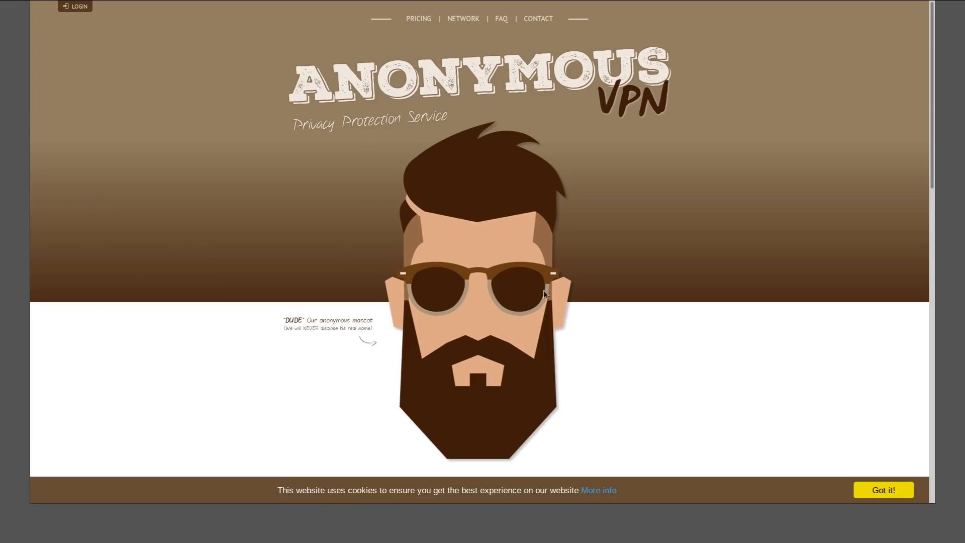
pyautogui.moveTo(790, 157)
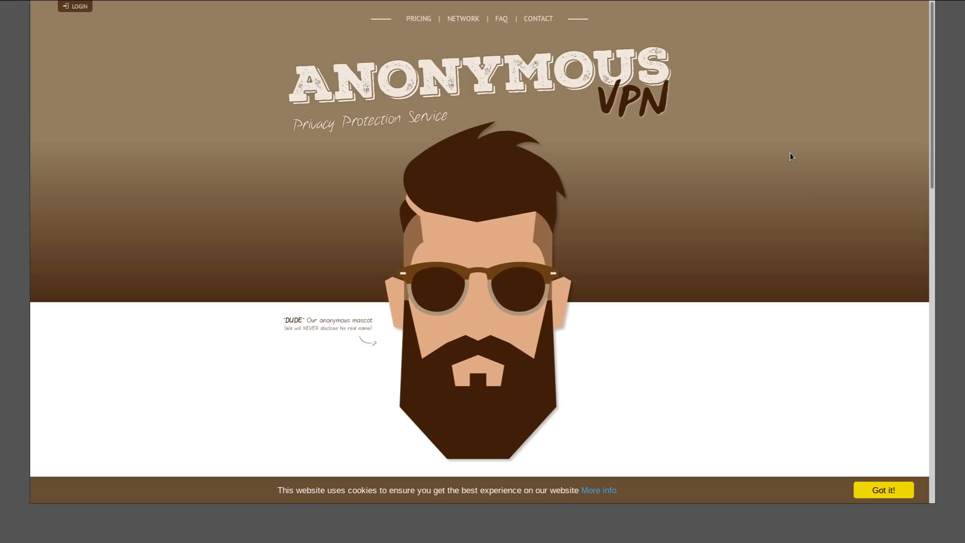
pyautogui.moveTo(193, 121)
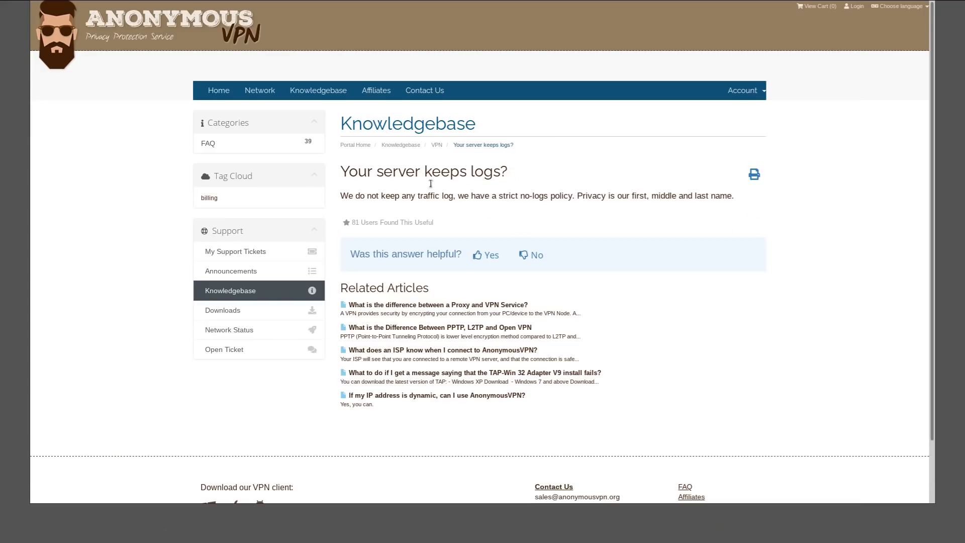
pyautogui.moveTo(449, 200)
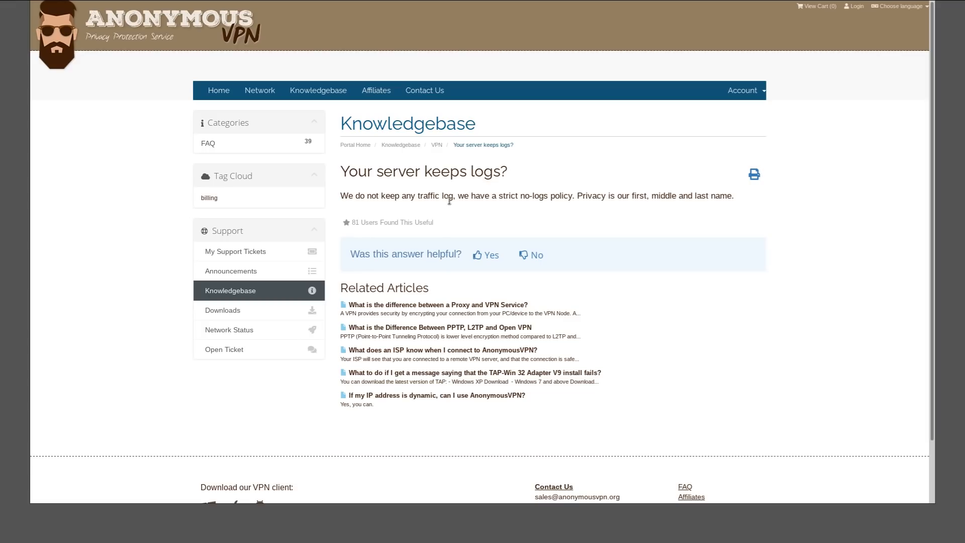
pyautogui.moveTo(539, 200)
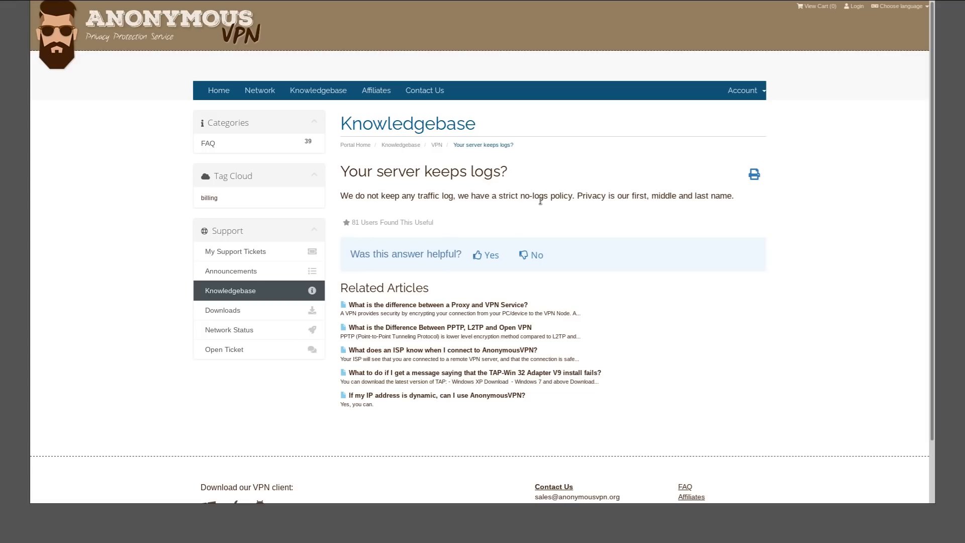
pyautogui.moveTo(655, 210)
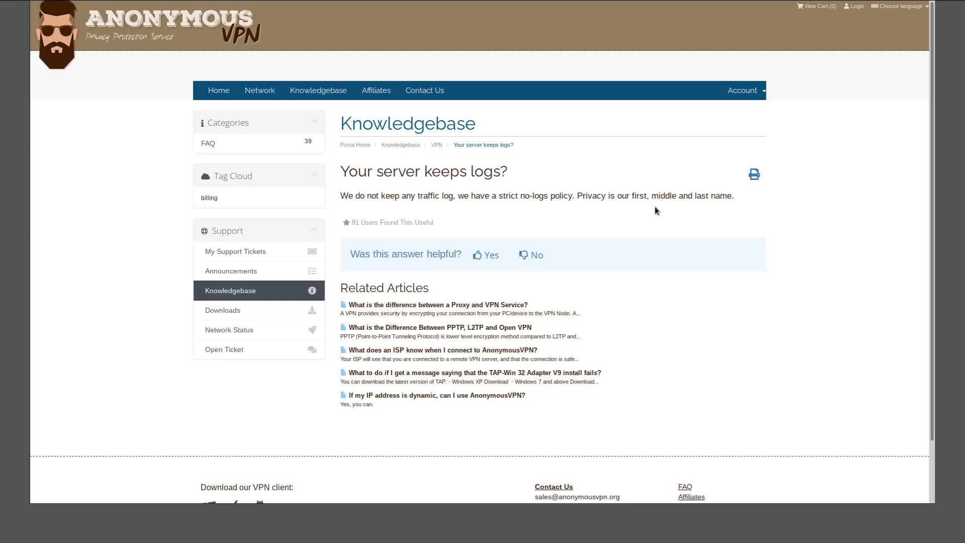
pyautogui.moveTo(649, 226)
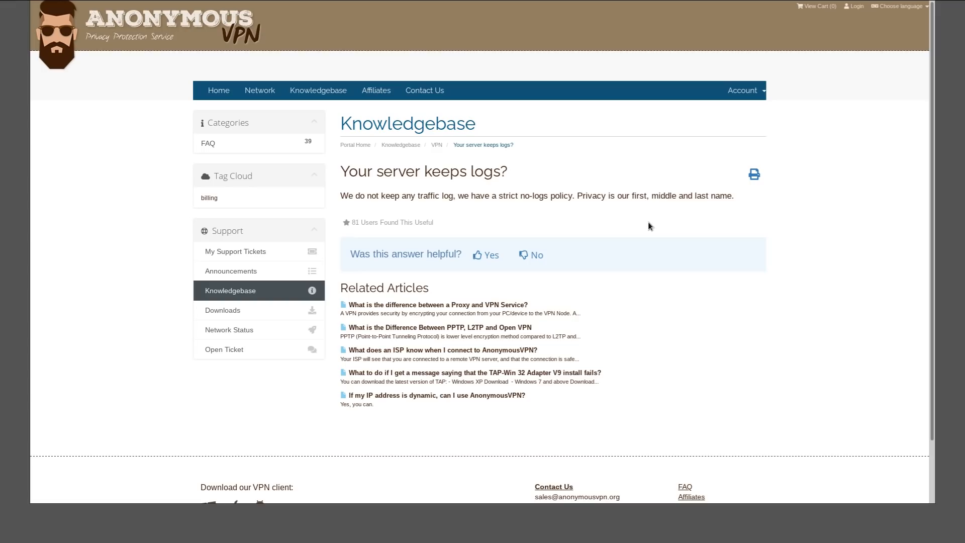
pyautogui.moveTo(658, 277)
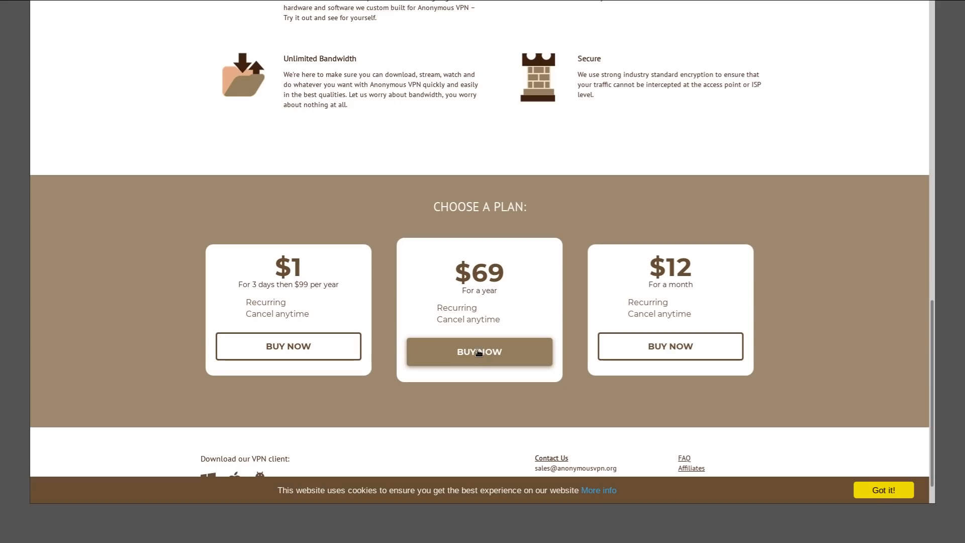
# Add the $69 yearly plan to the cart, check out with the email, and submit the order
pyautogui.click(479, 351)
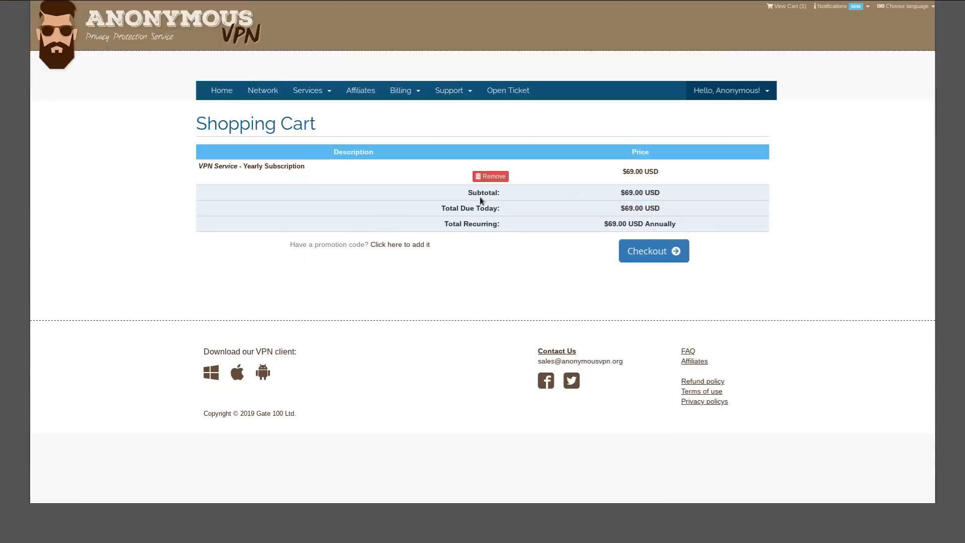
pyautogui.moveTo(583, 295)
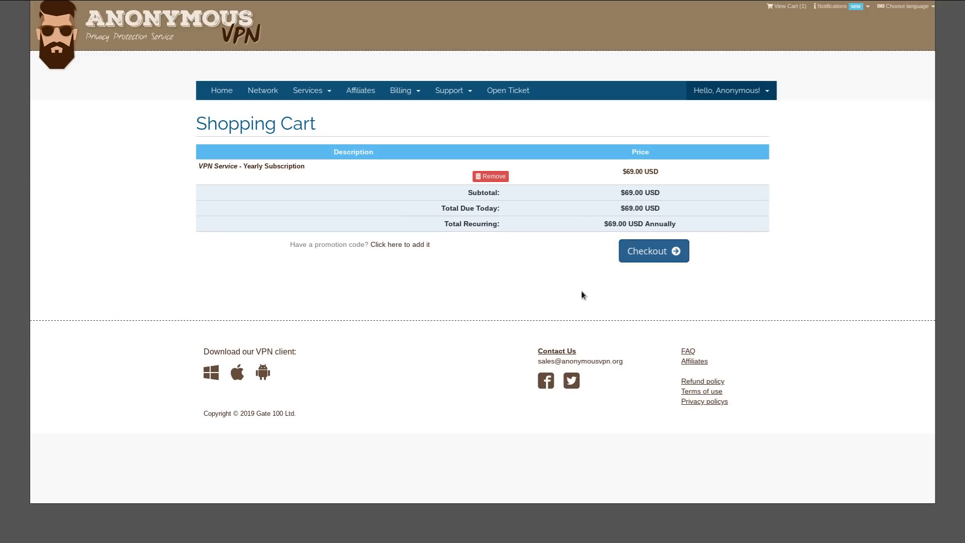
pyautogui.click(653, 250)
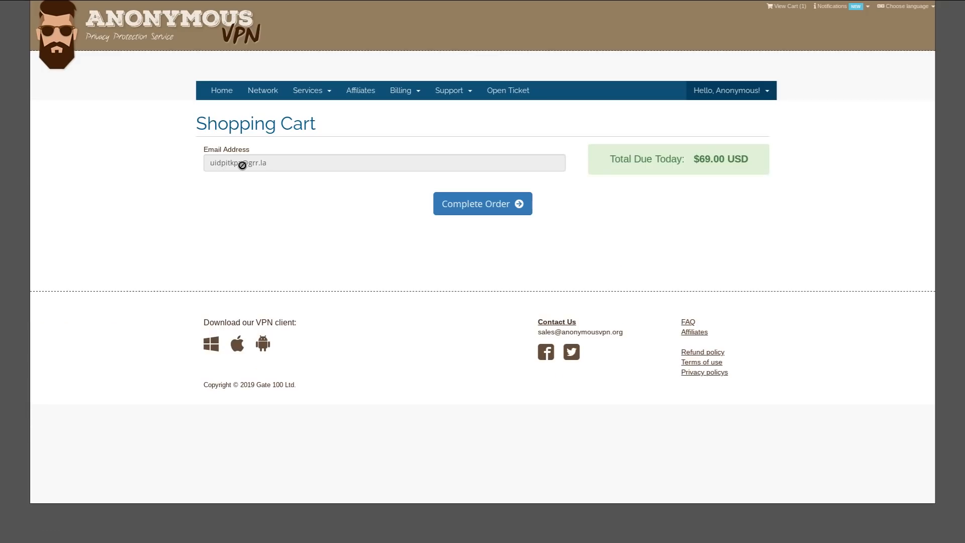
pyautogui.tripleClick(237, 163)
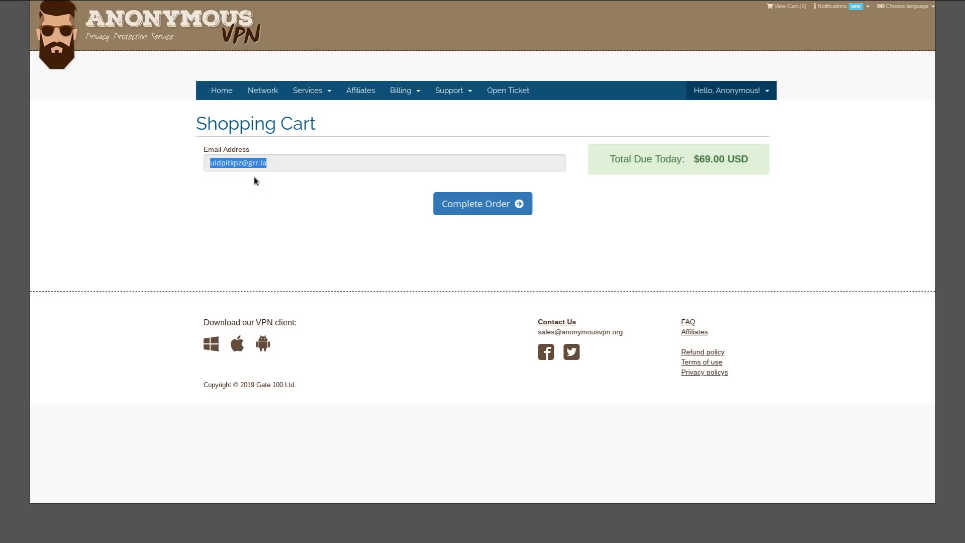
pyautogui.moveTo(290, 185)
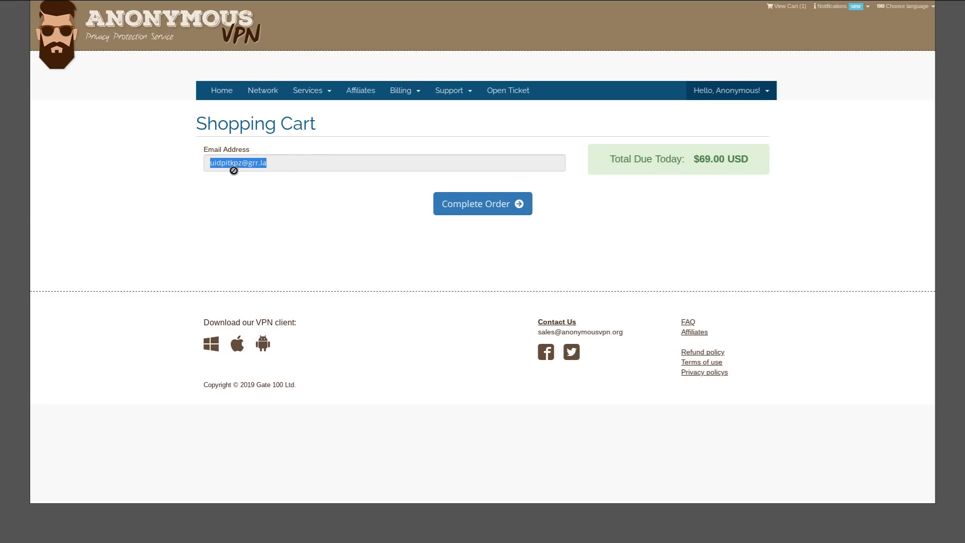
pyautogui.moveTo(265, 189)
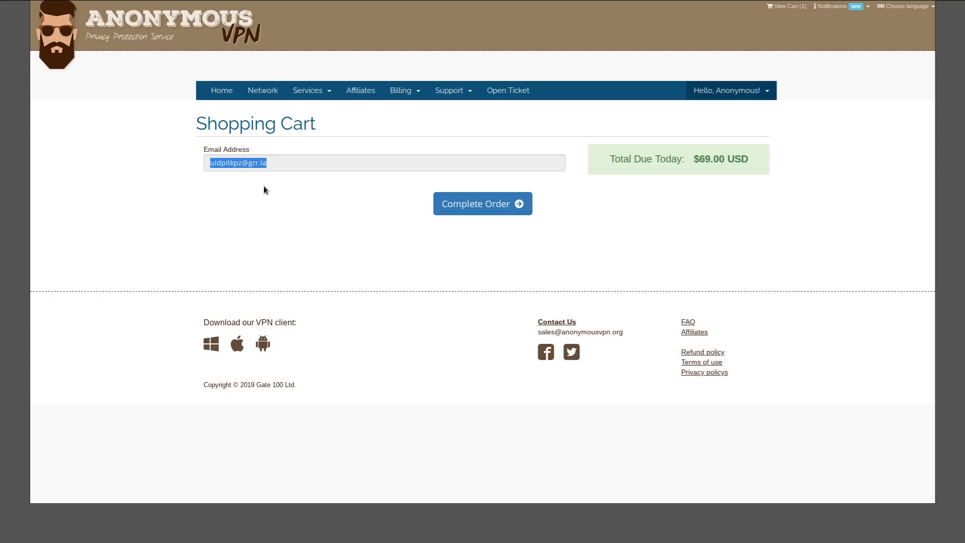
pyautogui.moveTo(245, 148)
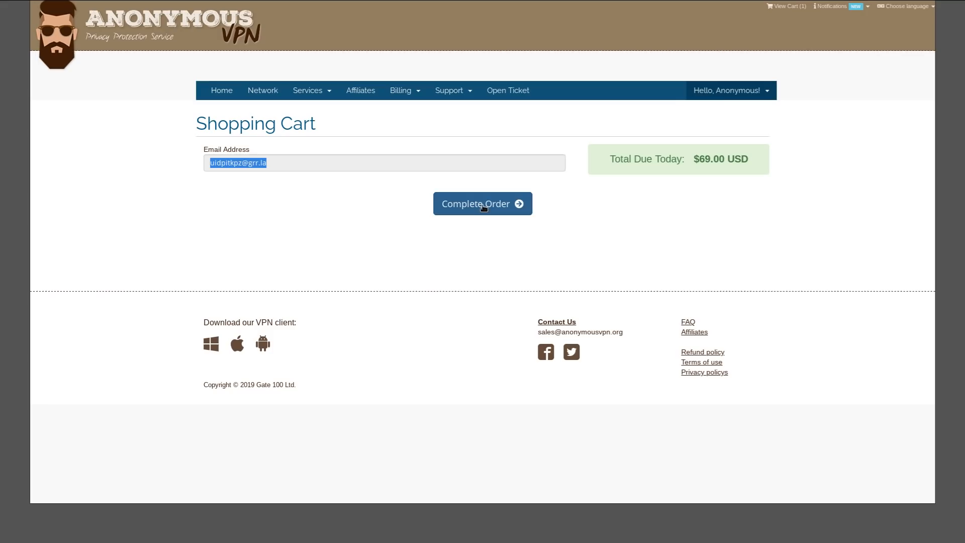
pyautogui.click(482, 204)
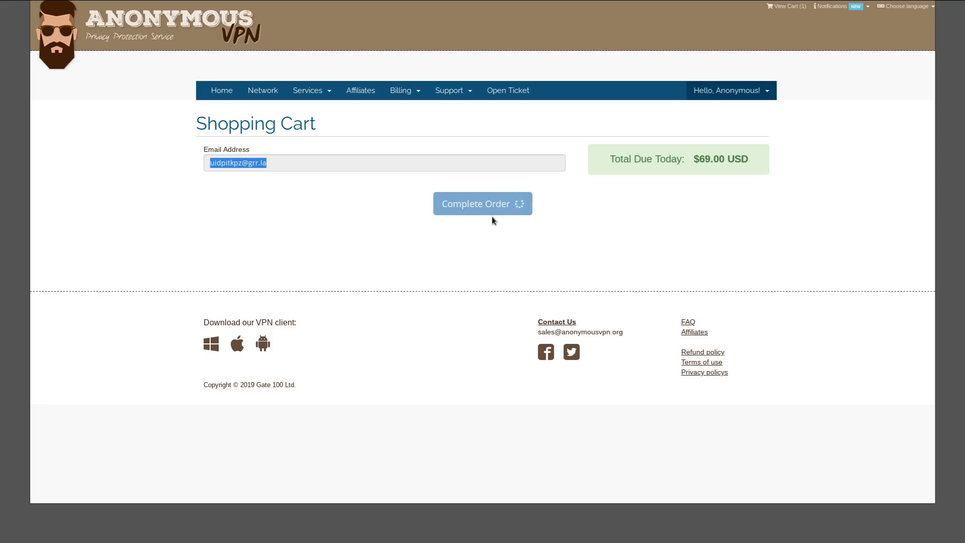
pyautogui.moveTo(252, 163)
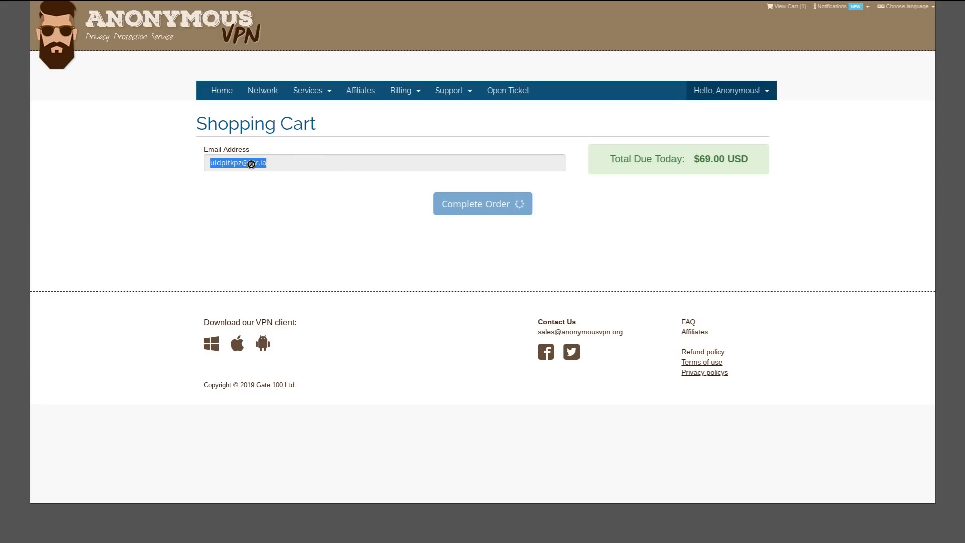
pyautogui.click(482, 203)
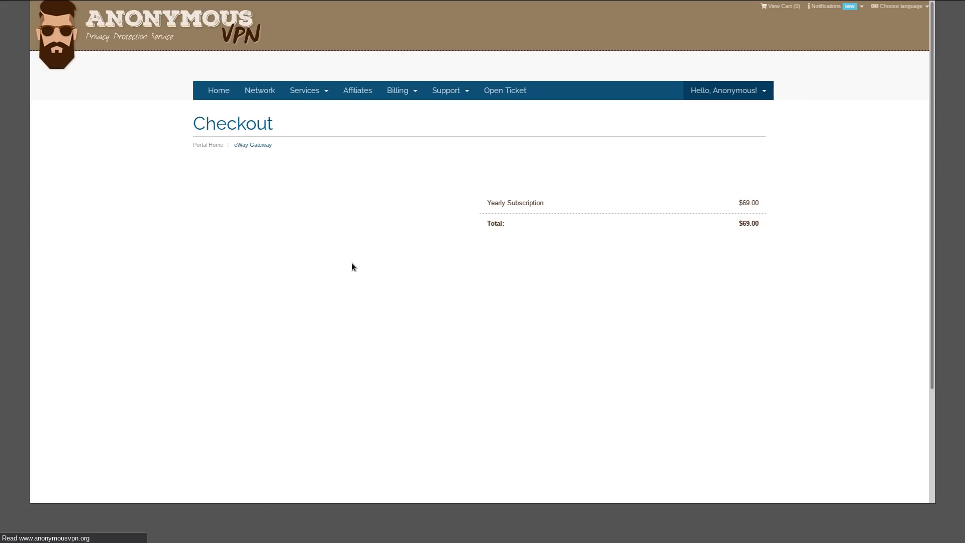
# Scroll down to the eWay card form with cardholder name, card number, expiry and CVV fields
pyautogui.scroll(-3)
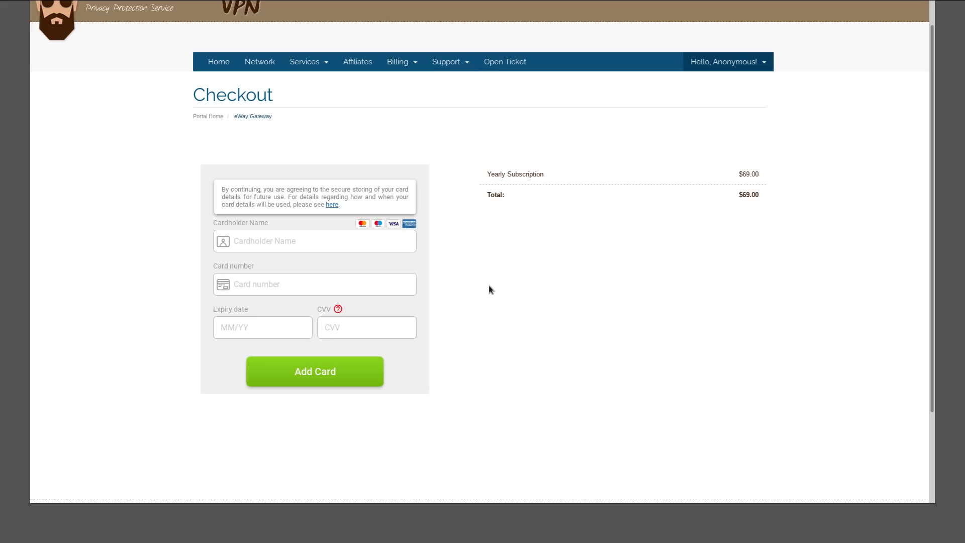
pyautogui.moveTo(274, 114)
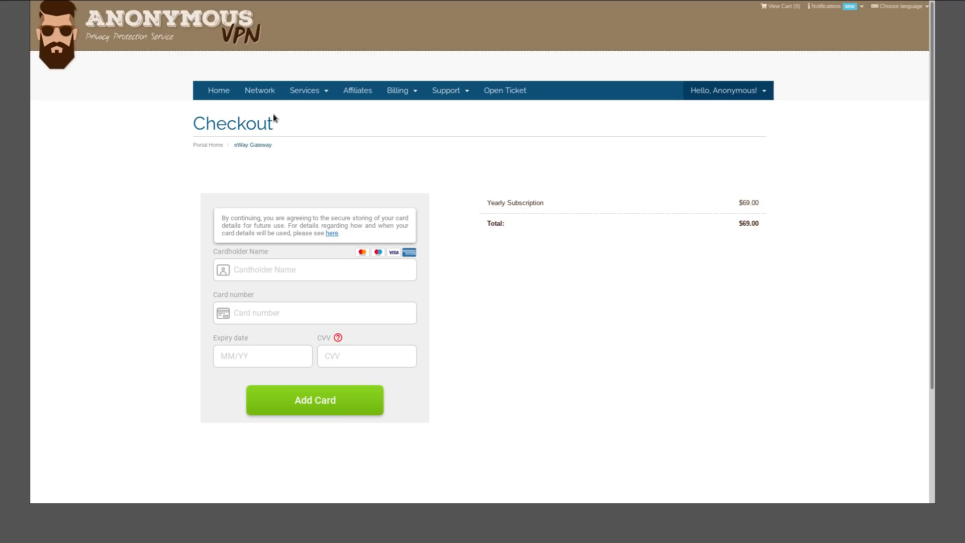
pyautogui.moveTo(468, 15)
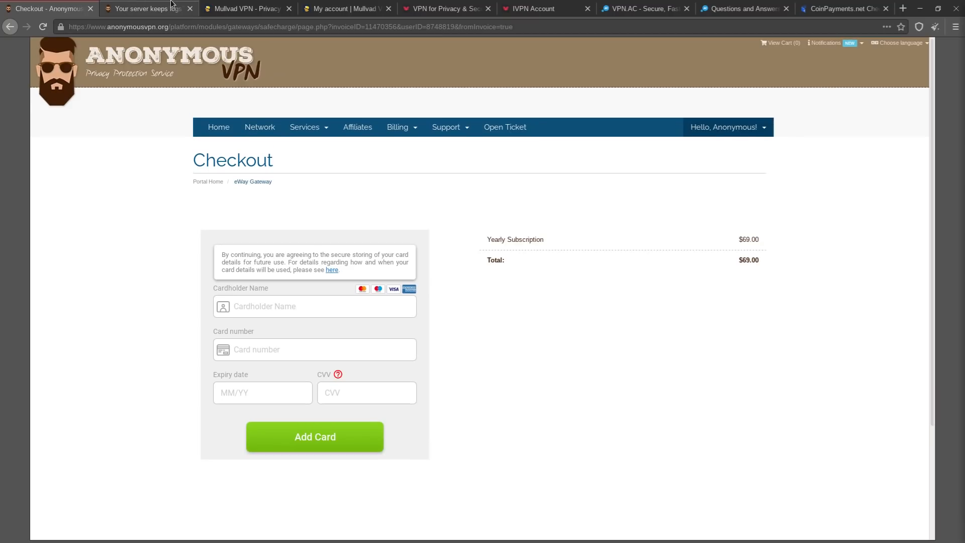
# Switch to the Mullvad VPN page and use Generate account to create a new account
pyautogui.click(245, 8)
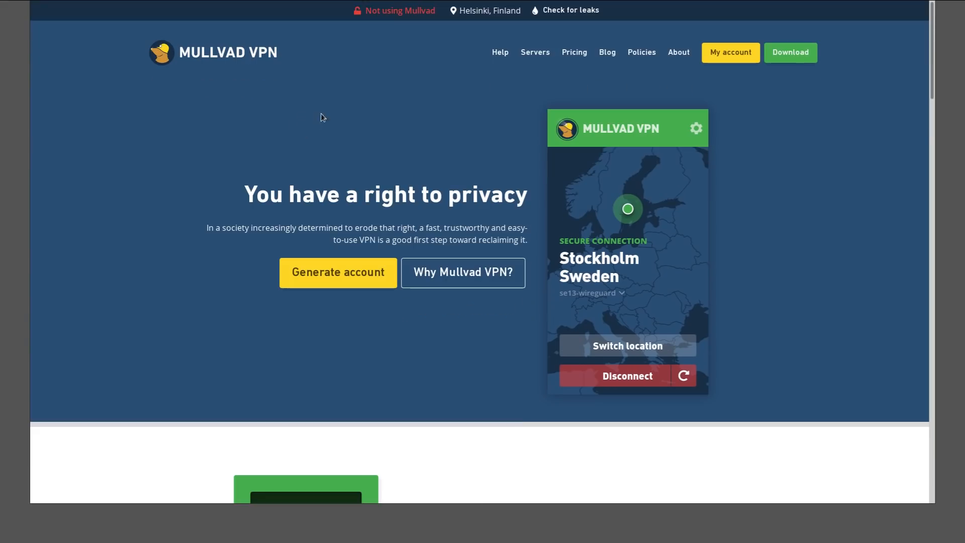
pyautogui.moveTo(325, 174)
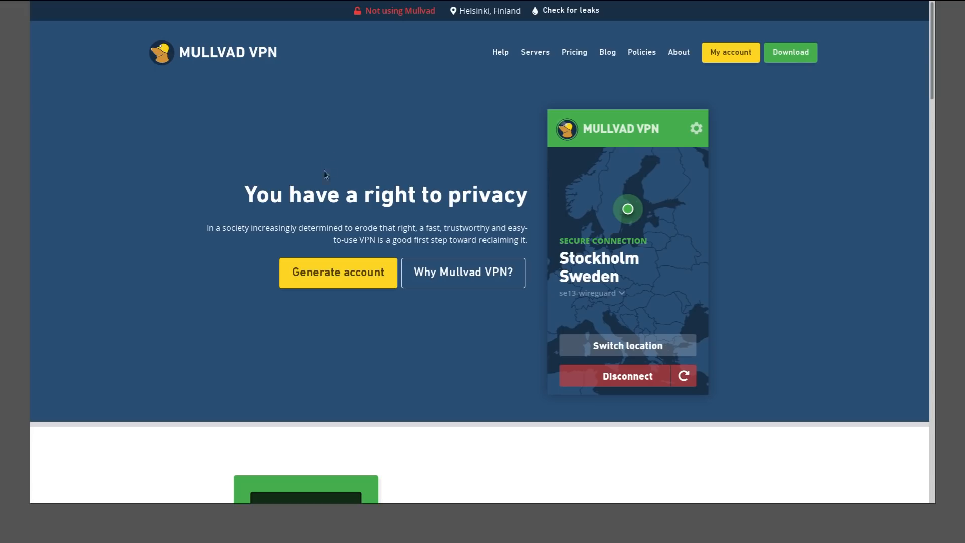
pyautogui.moveTo(325, 178)
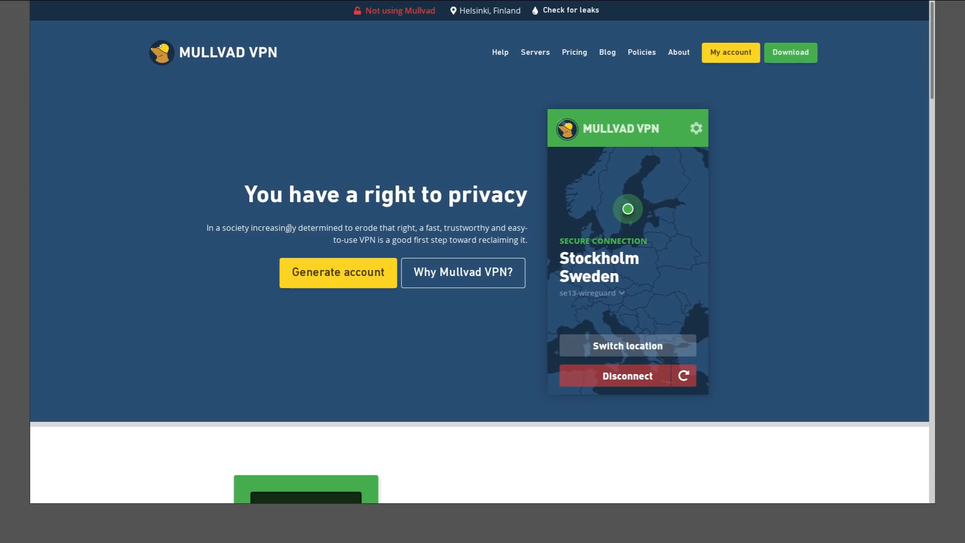
pyautogui.moveTo(262, 252)
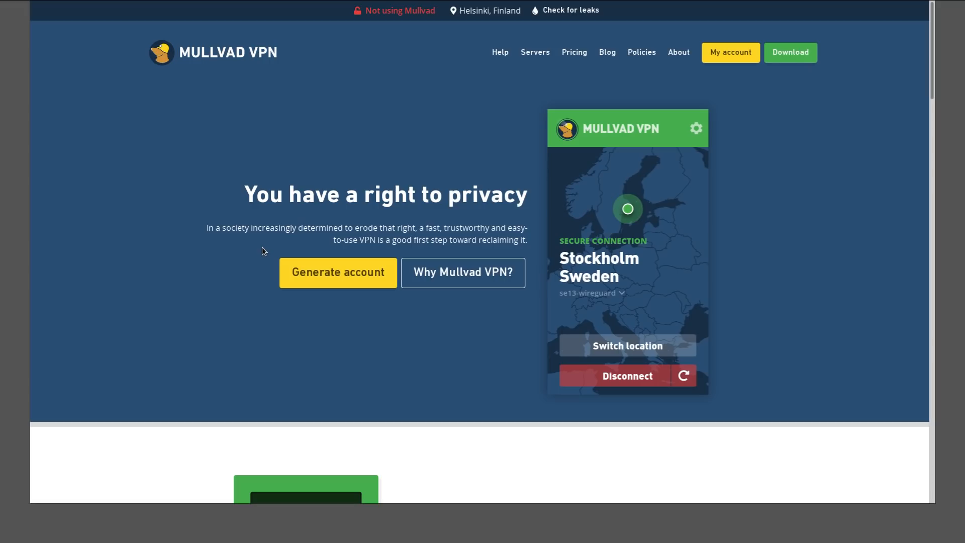
pyautogui.moveTo(333, 287)
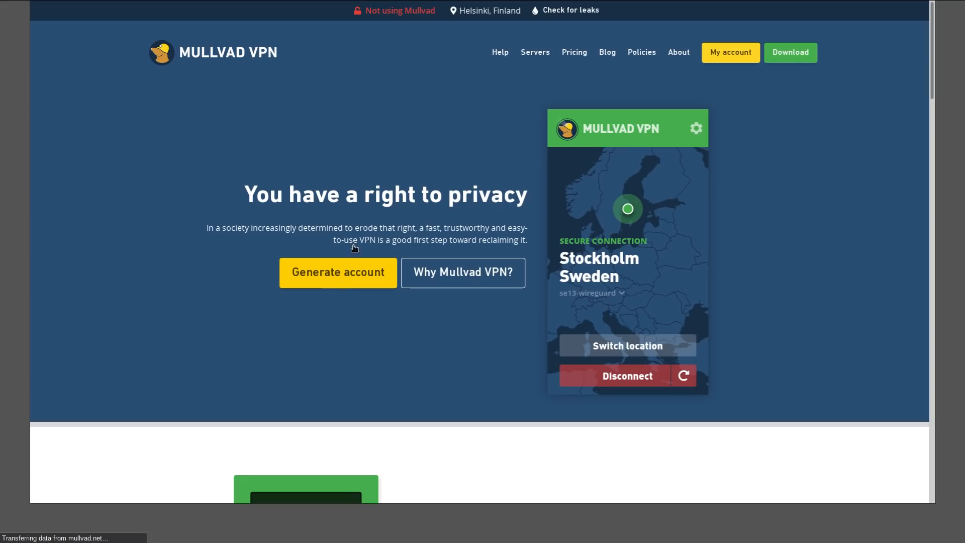
pyautogui.click(338, 272)
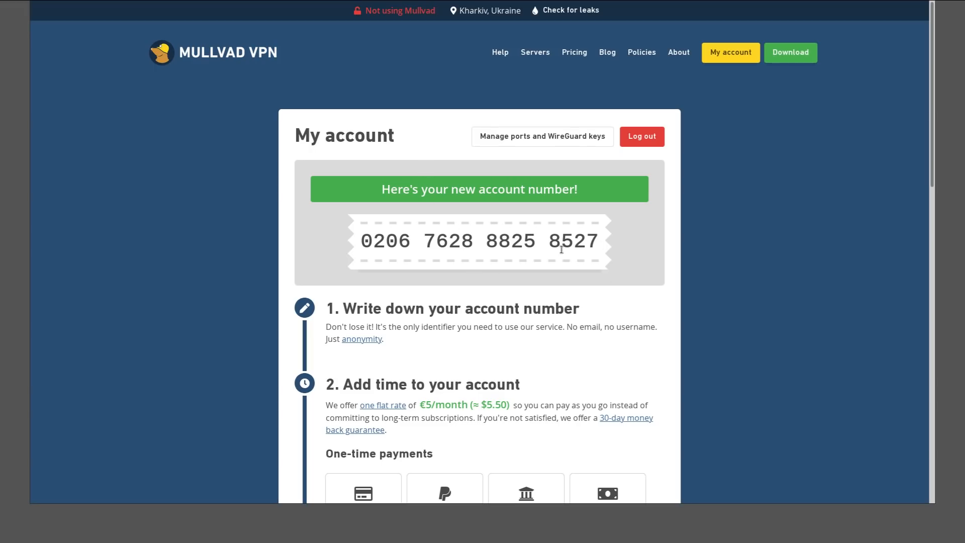
pyautogui.moveTo(458, 164)
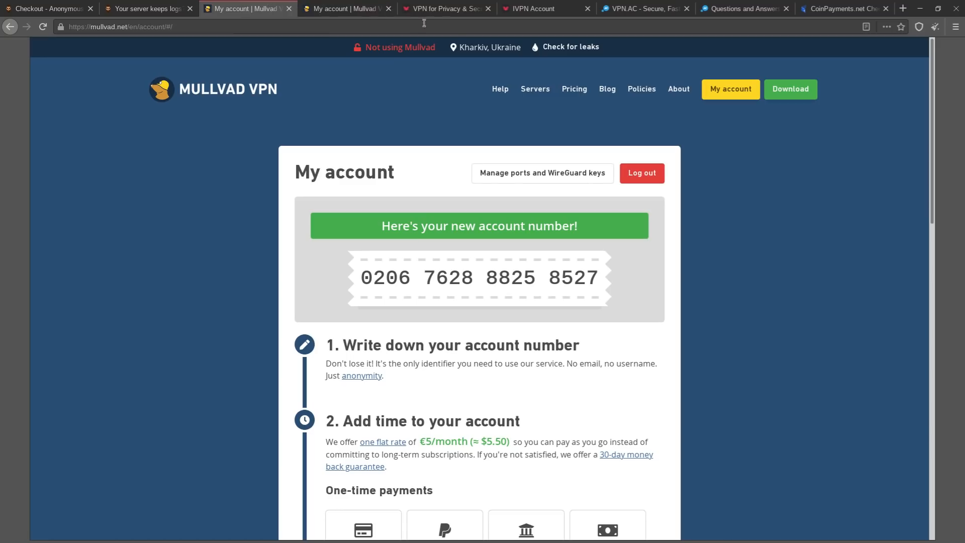
pyautogui.doubleClick(507, 46)
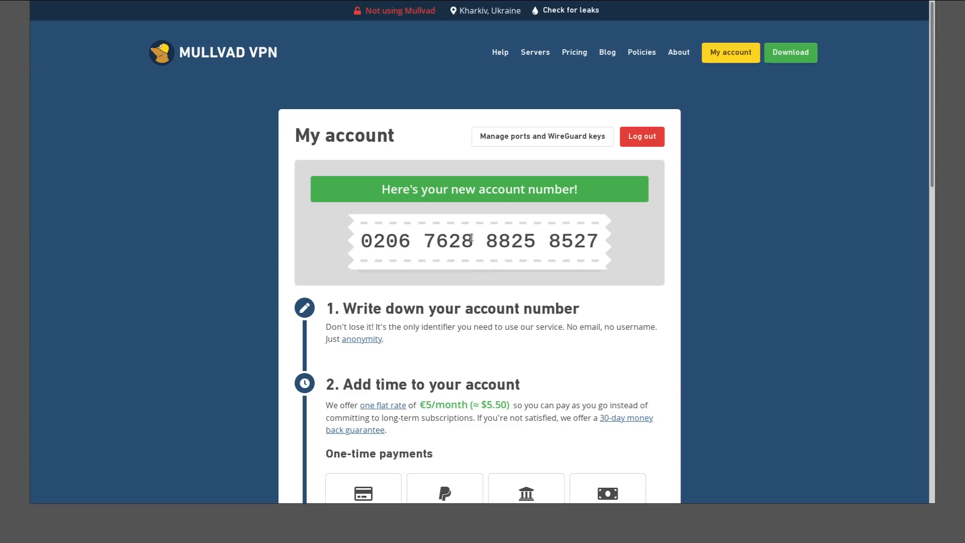
pyautogui.moveTo(483, 233)
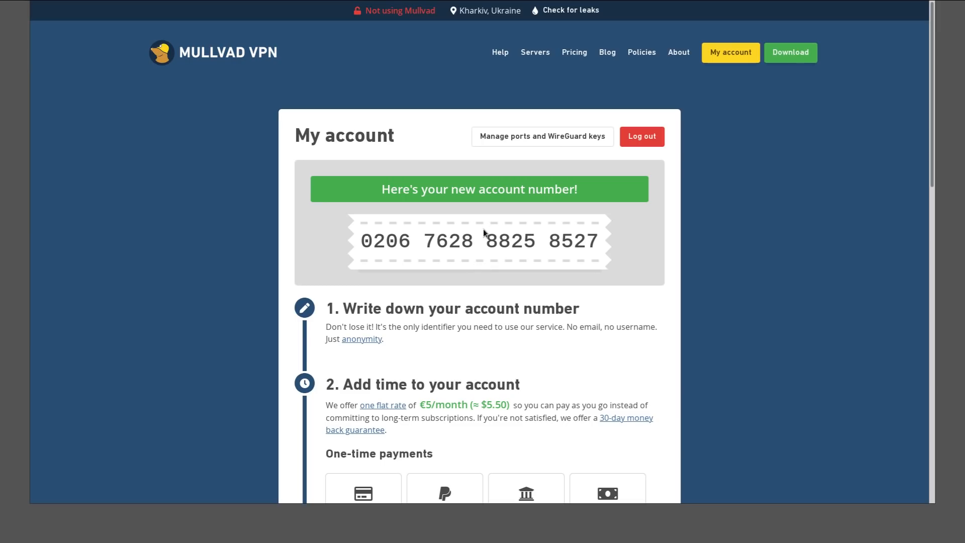
pyautogui.scroll(-3)
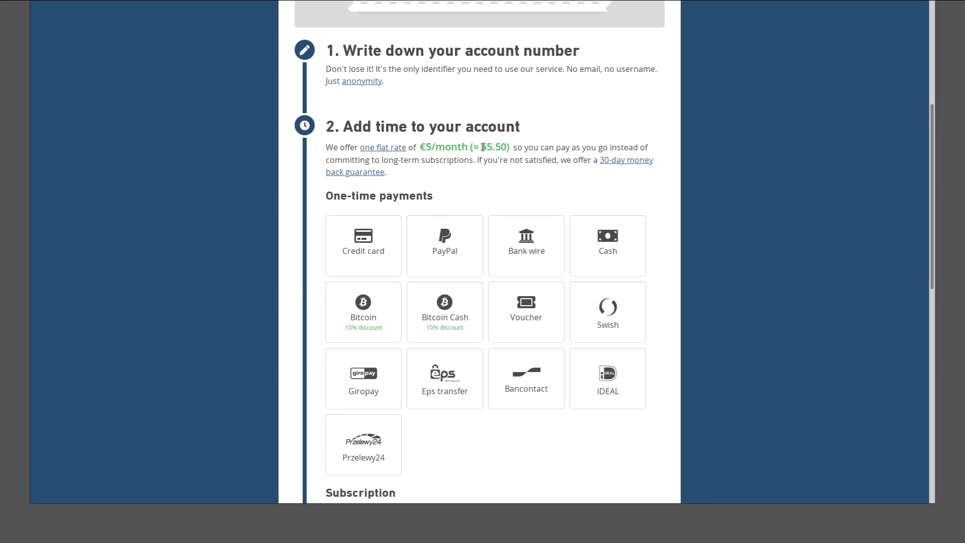
pyautogui.scroll(-3)
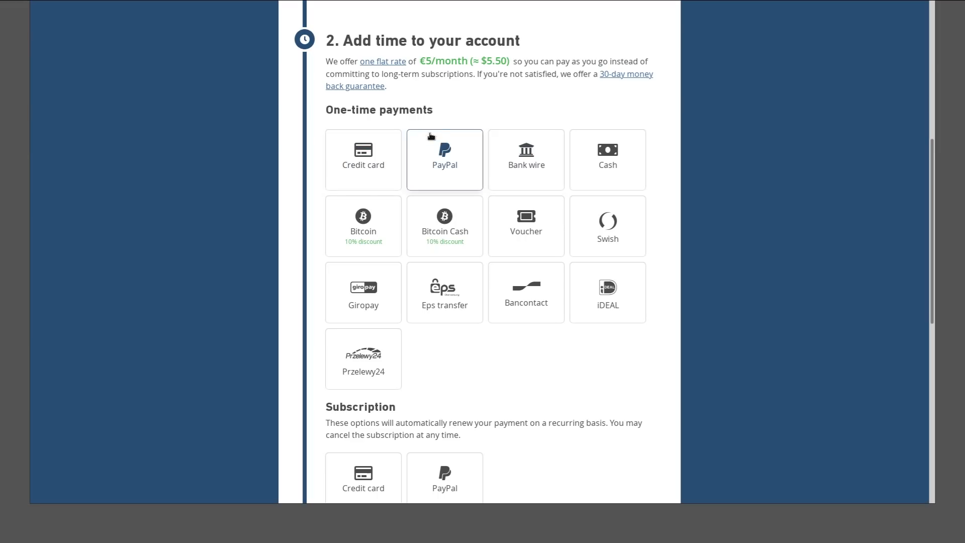
pyautogui.moveTo(485, 206)
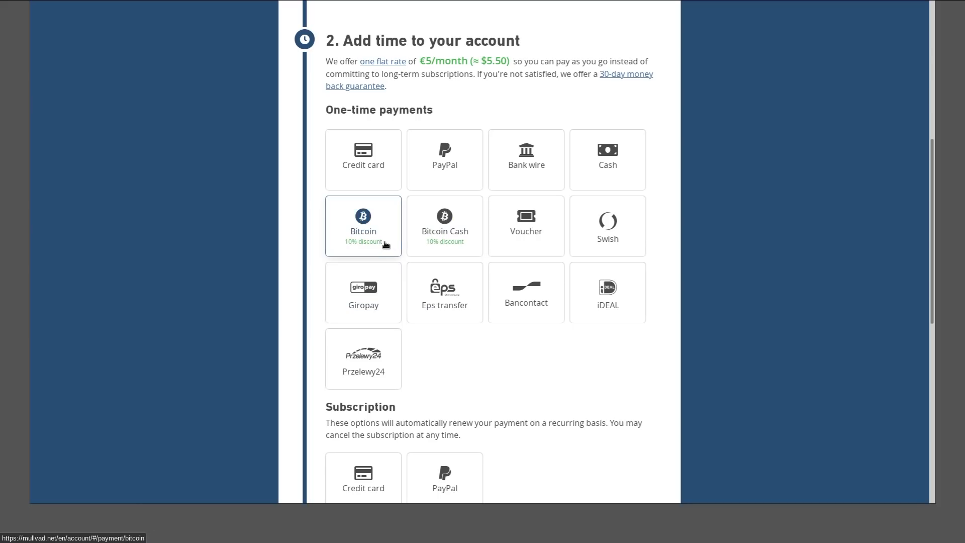
pyautogui.moveTo(380, 235)
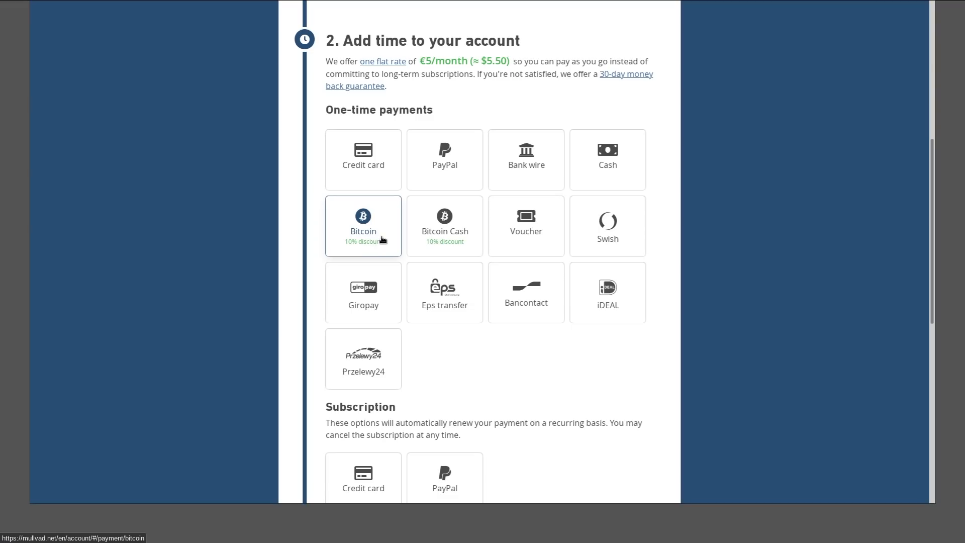
pyautogui.moveTo(359, 241)
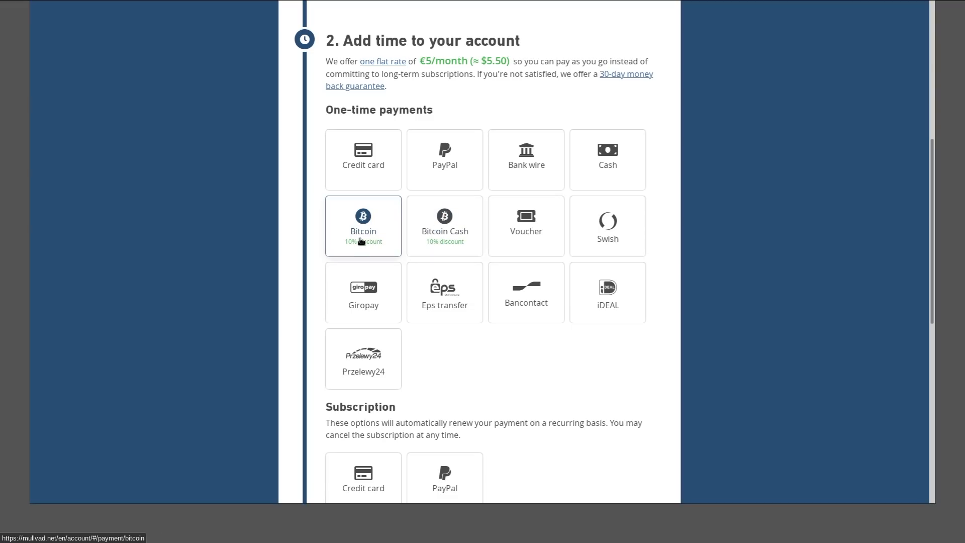
pyautogui.moveTo(362, 250)
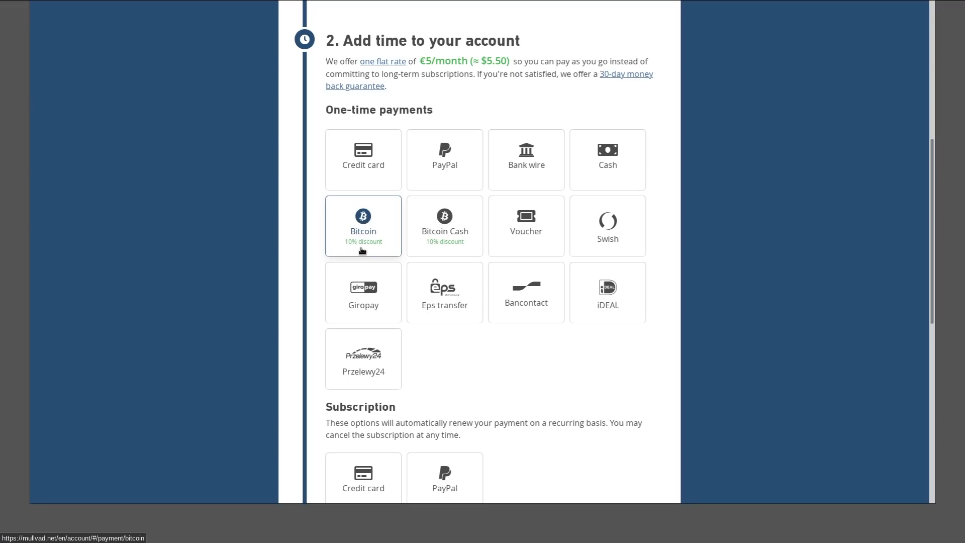
pyautogui.moveTo(364, 240)
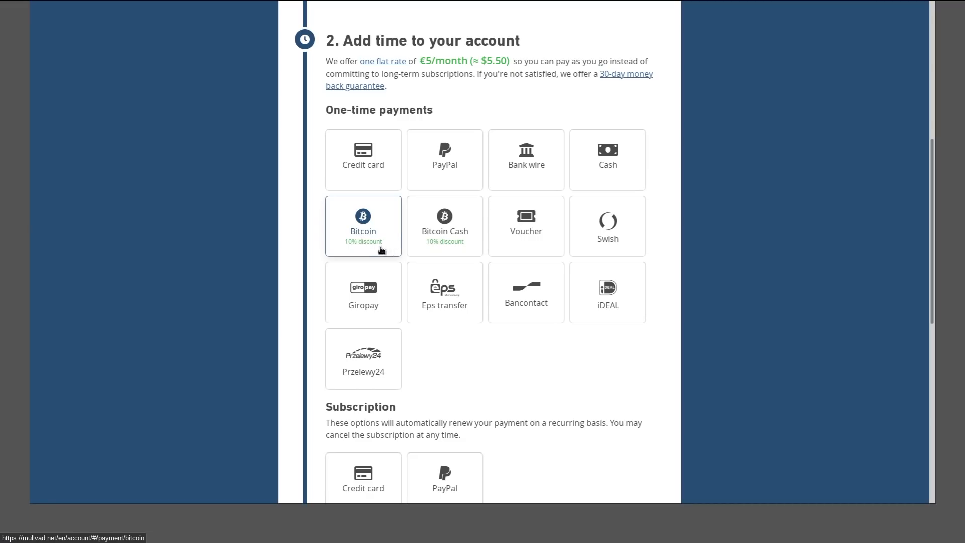
pyautogui.moveTo(362, 238)
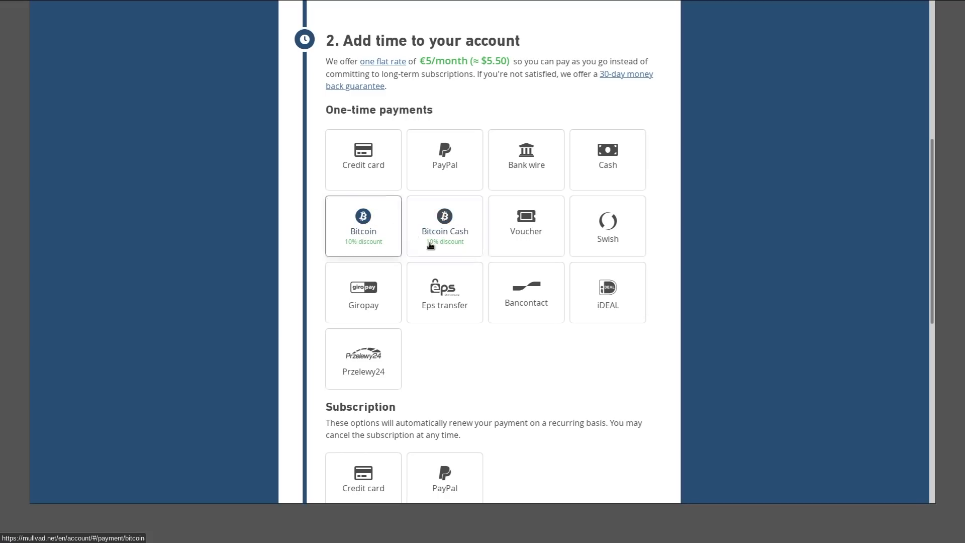
pyautogui.click(607, 159)
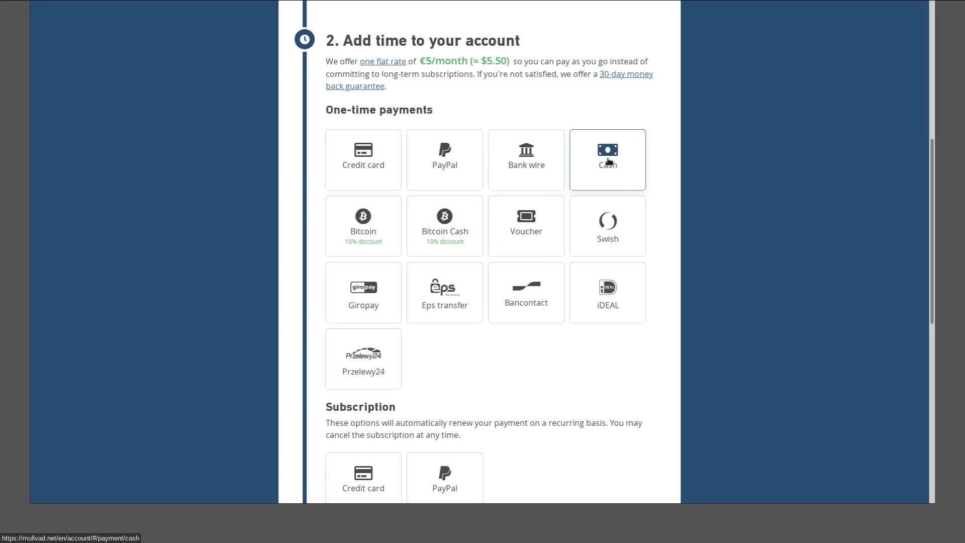
pyautogui.click(608, 160)
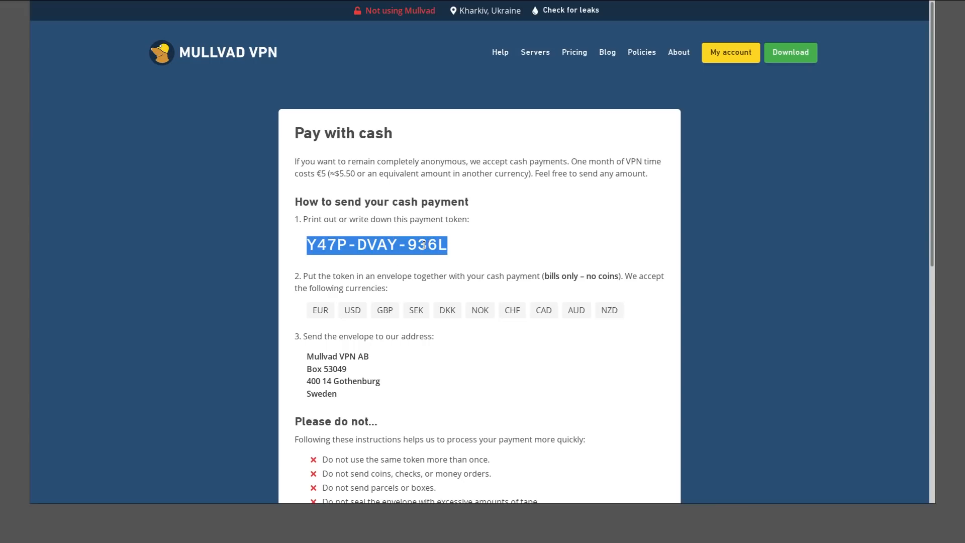
pyautogui.click(341, 266)
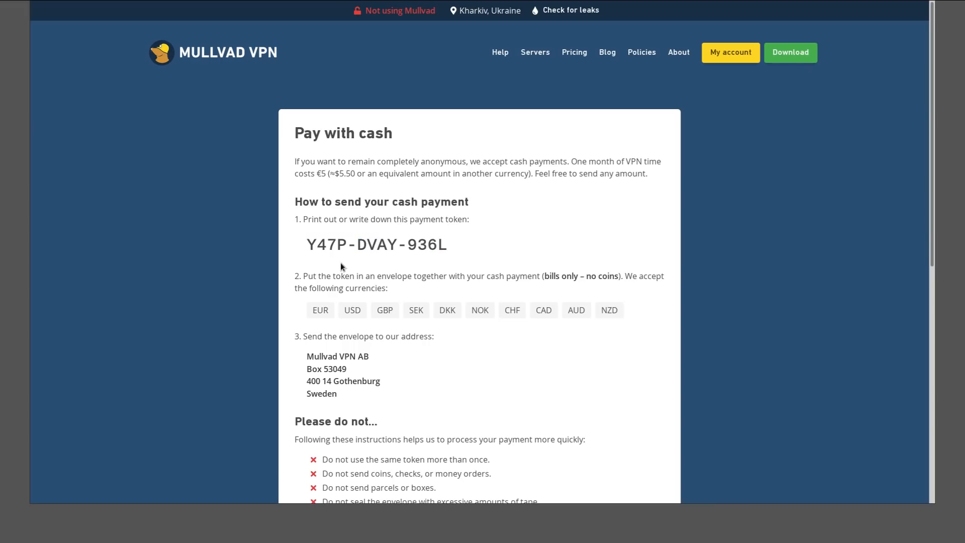
pyautogui.moveTo(445, 323)
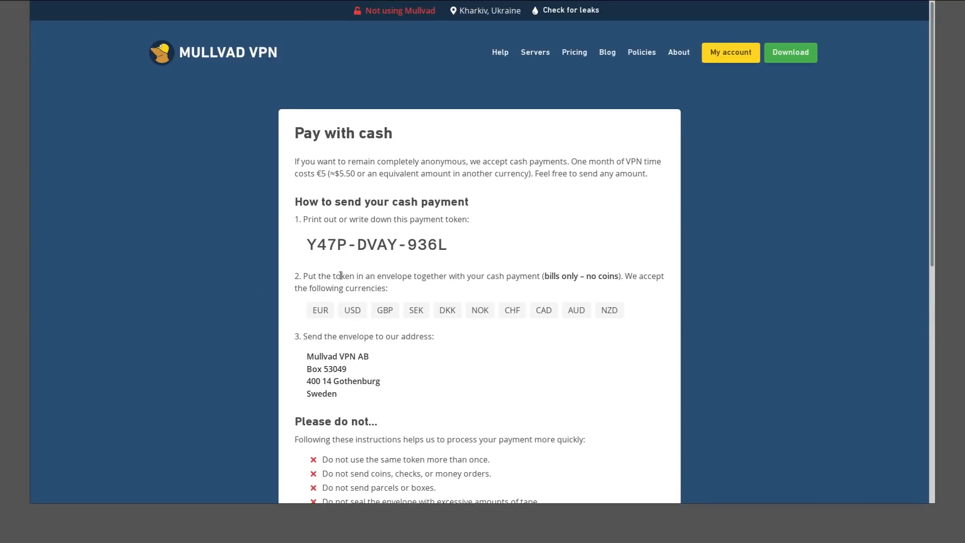
pyautogui.scroll(-3)
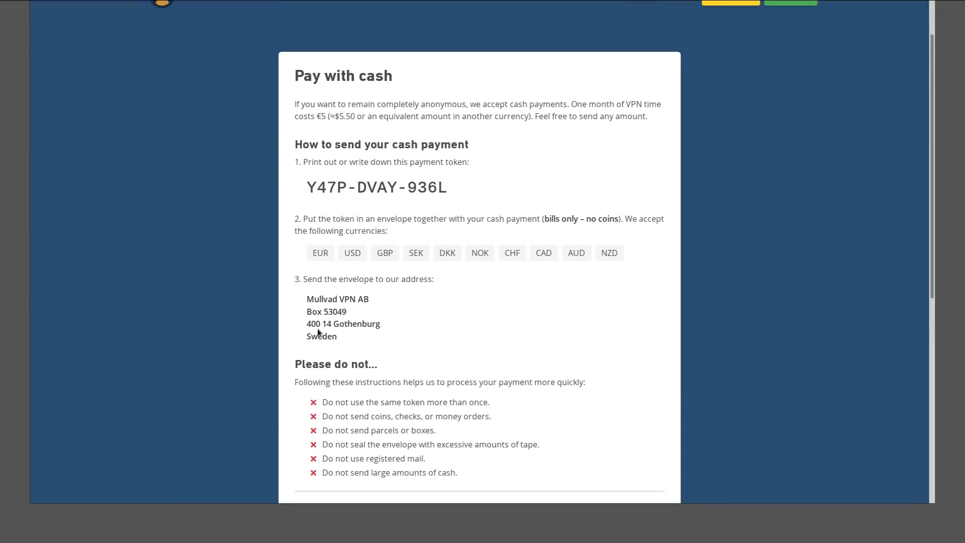
pyautogui.moveTo(392, 303)
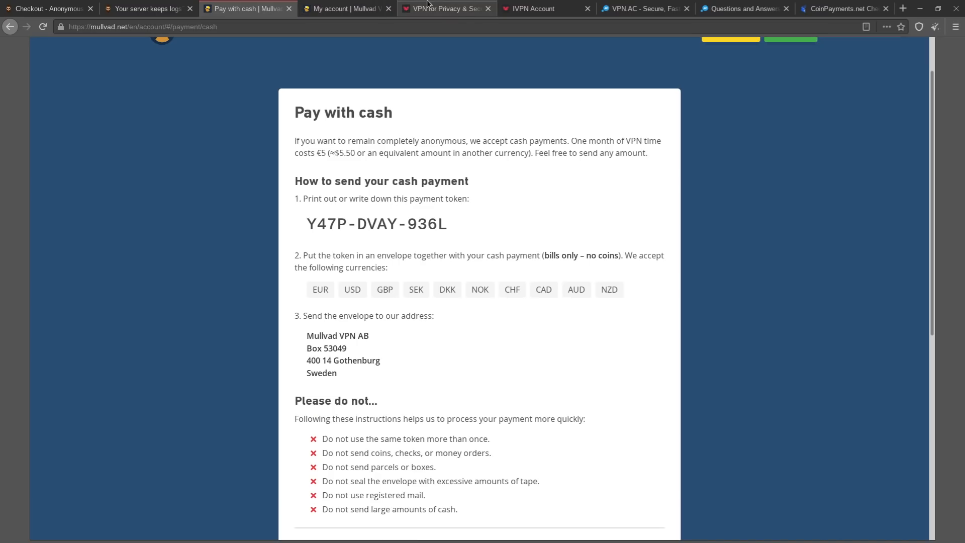
# Switch to IVPN, start account creation, and scroll through the Standard and Pro plan prices
pyautogui.click(443, 9)
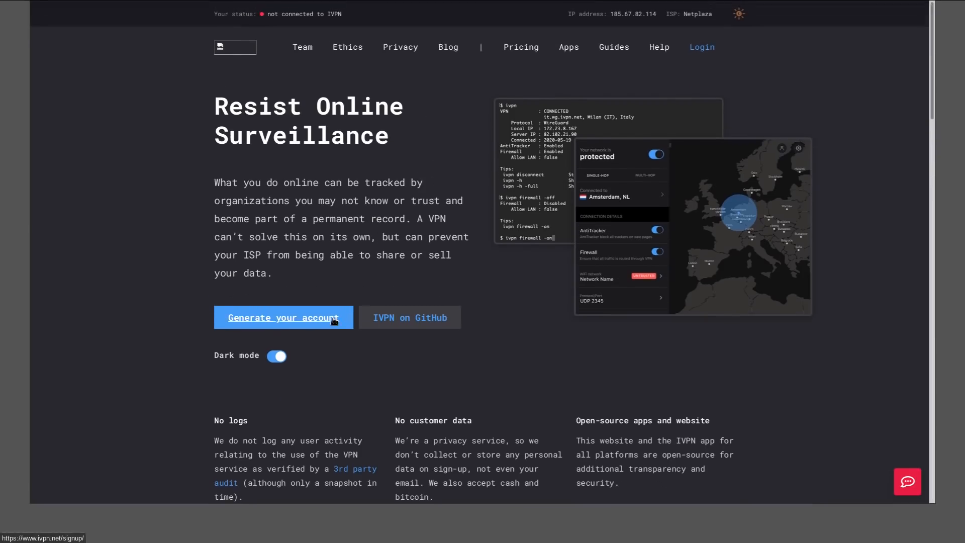
pyautogui.click(283, 317)
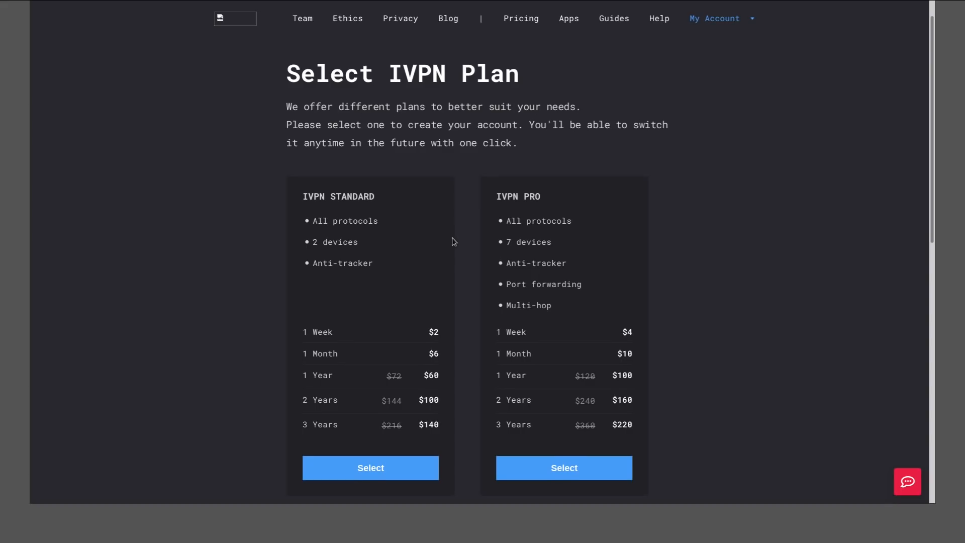
pyautogui.scroll(-3)
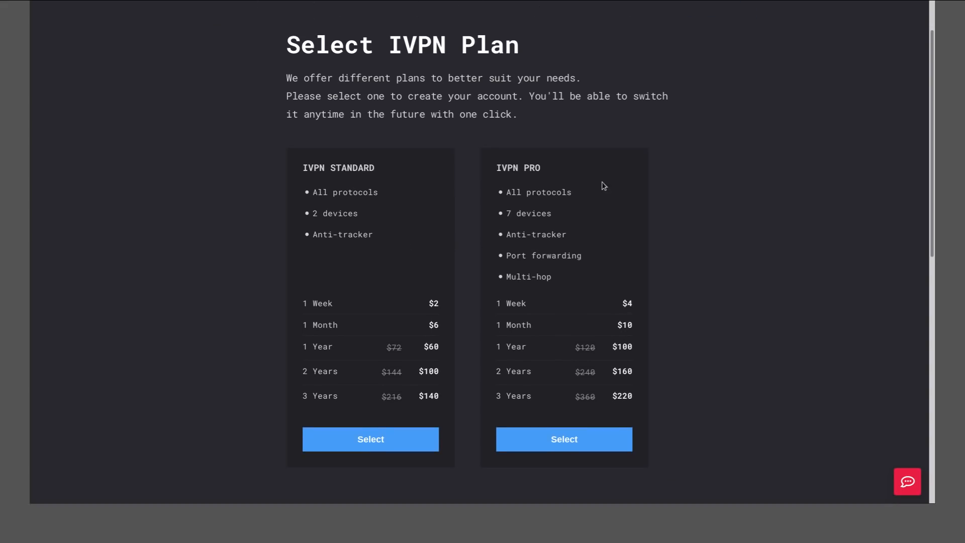
pyautogui.moveTo(772, 335)
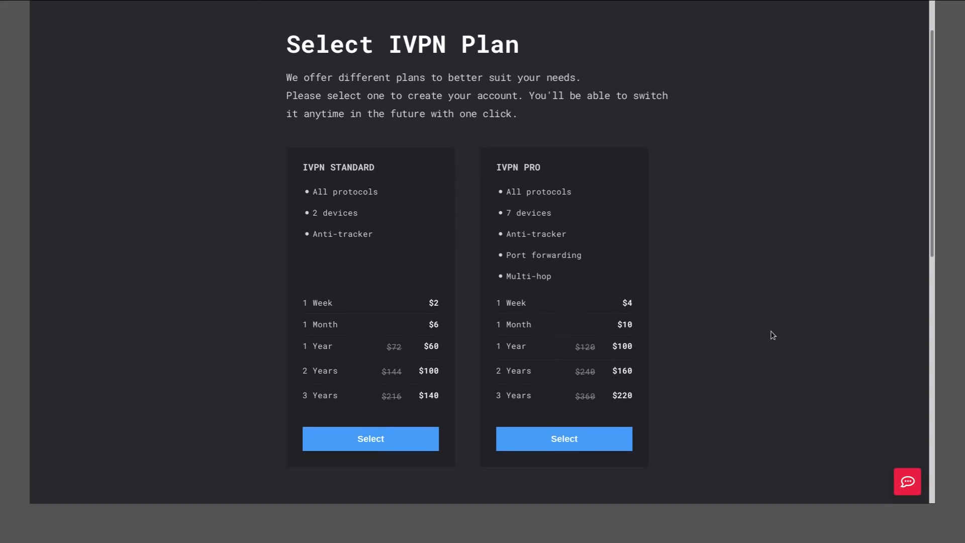
# Select IVPN Pro to create the account and scroll to the Monero and Cash options
pyautogui.click(564, 438)
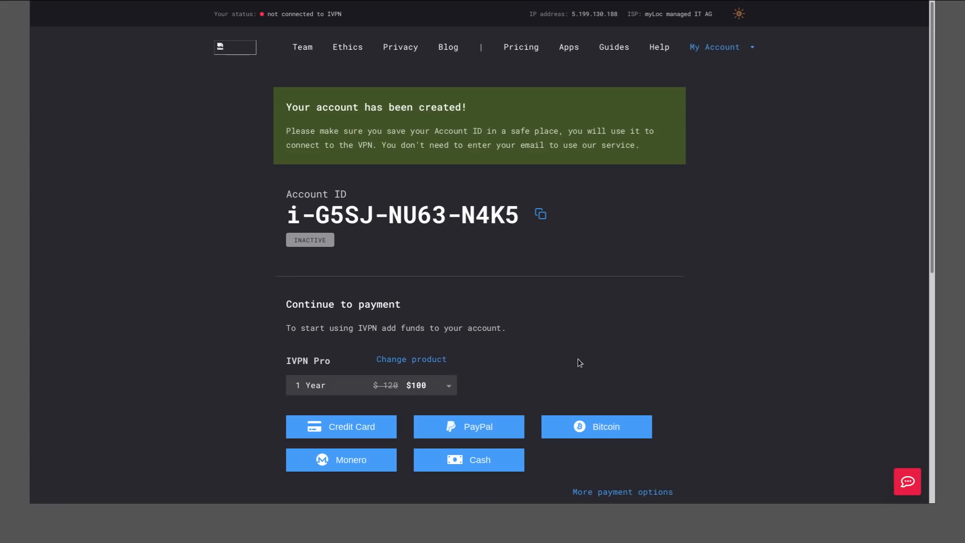
pyautogui.moveTo(511, 217)
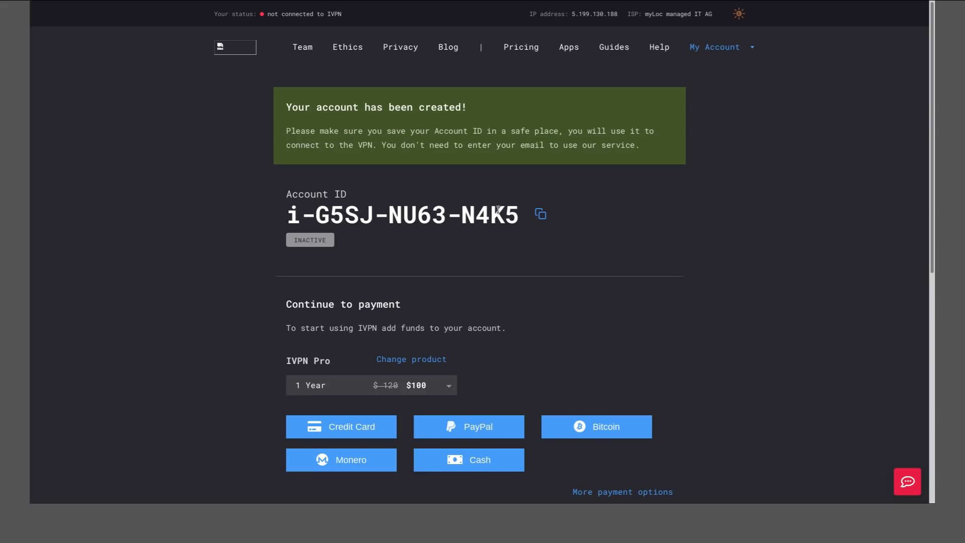
pyautogui.moveTo(567, 306)
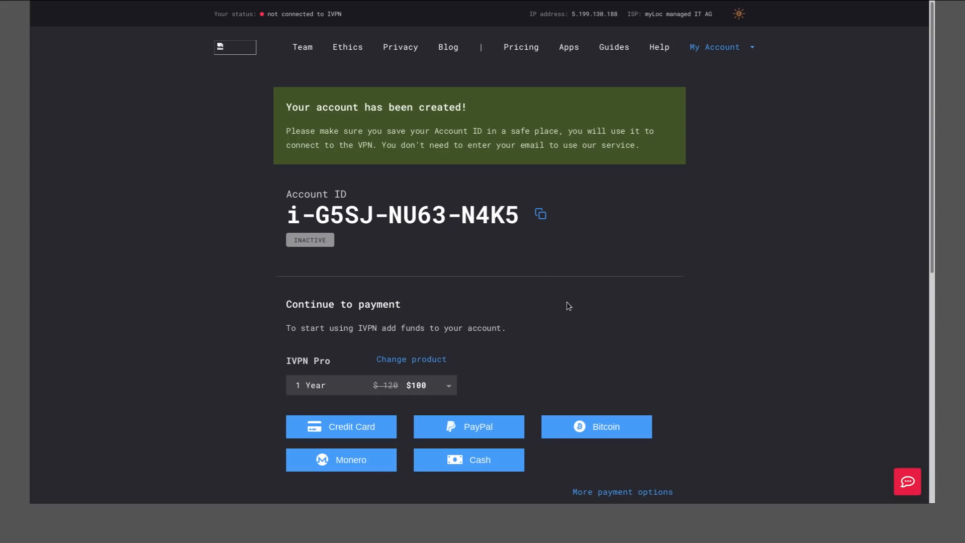
pyautogui.scroll(-3)
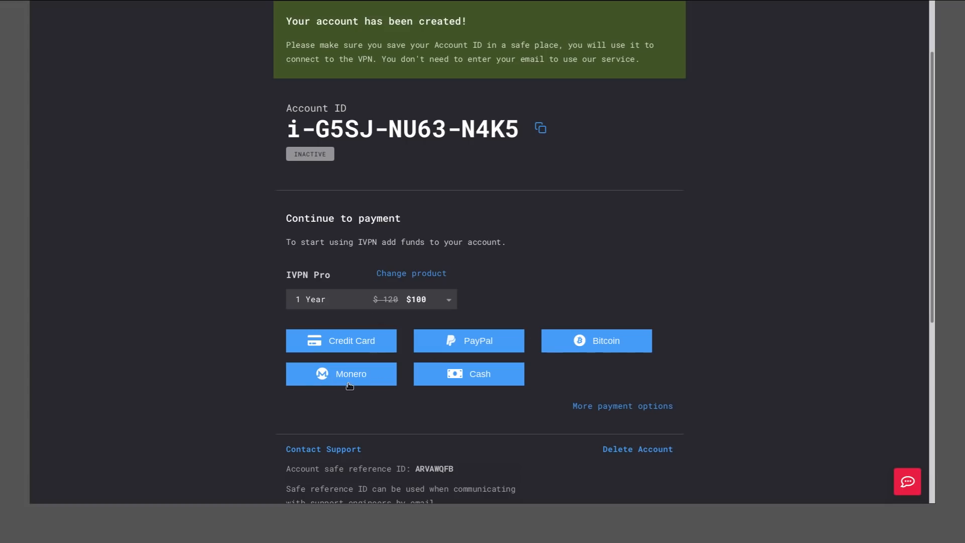
pyautogui.moveTo(456, 374)
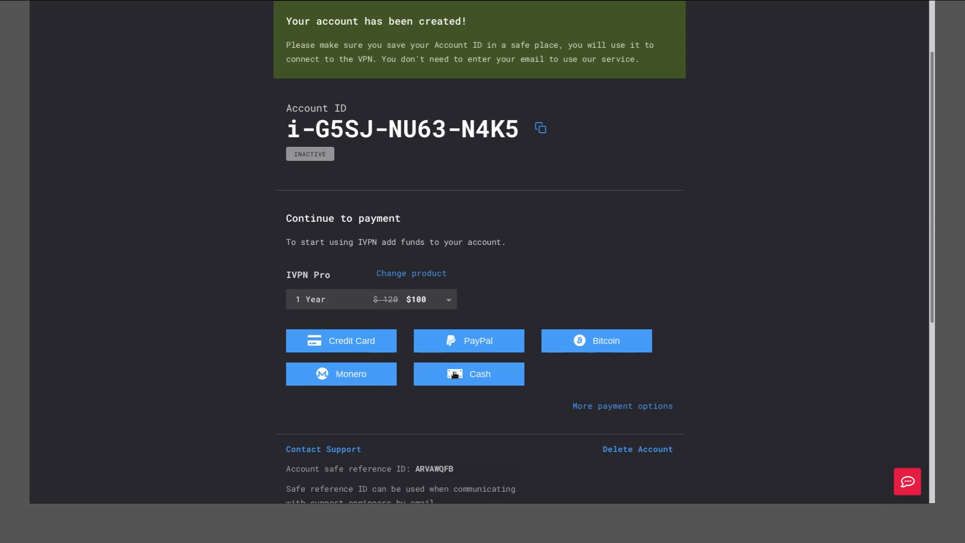
pyautogui.moveTo(415, 383)
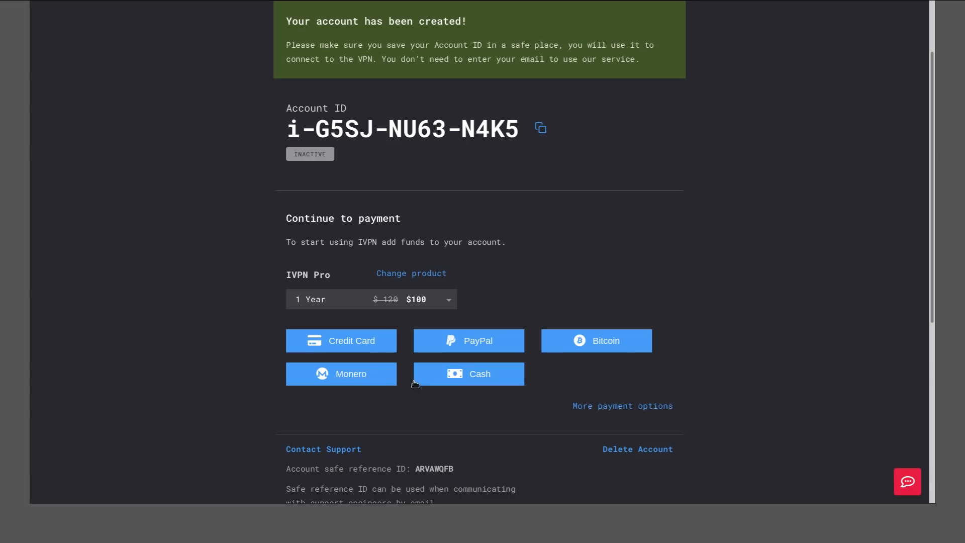
pyautogui.moveTo(380, 378)
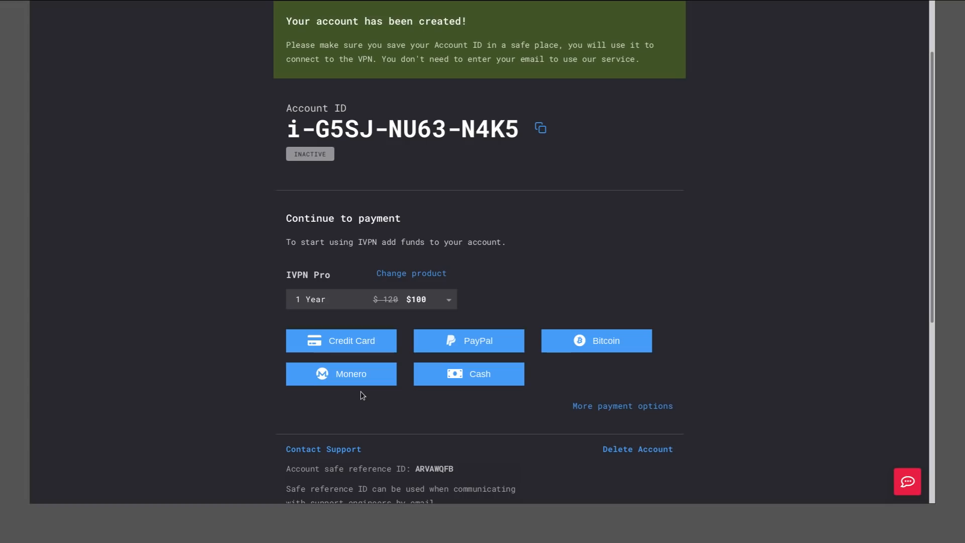
pyautogui.moveTo(475, 384)
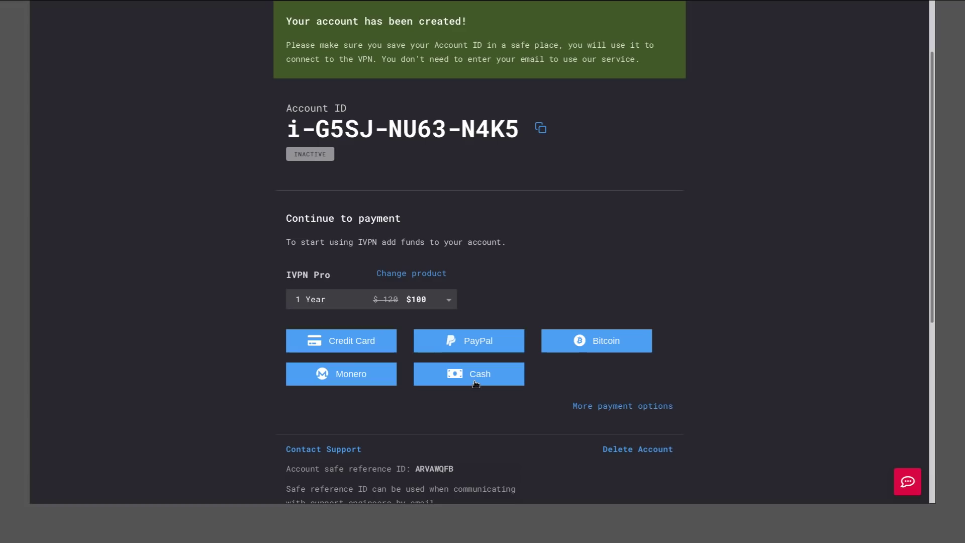
pyautogui.moveTo(807, 250)
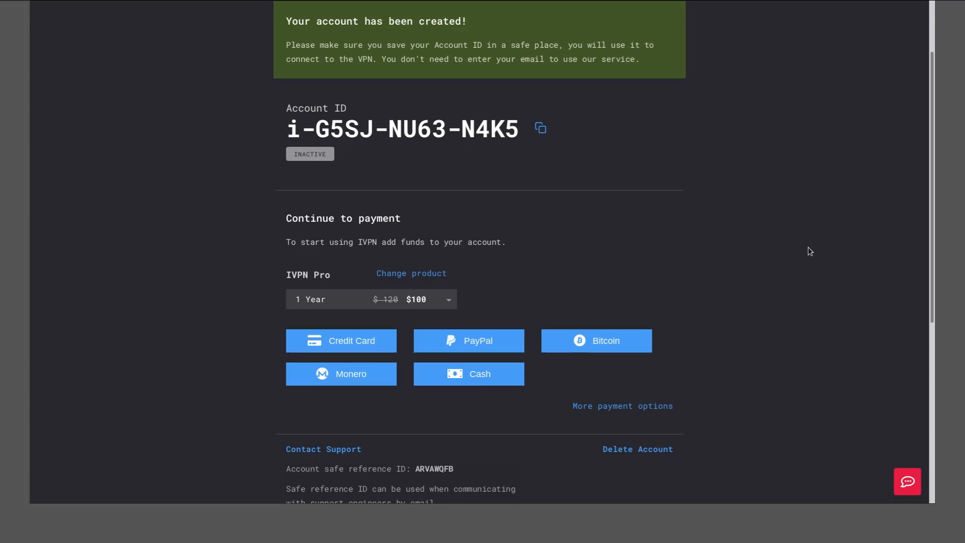
pyautogui.moveTo(613, 285)
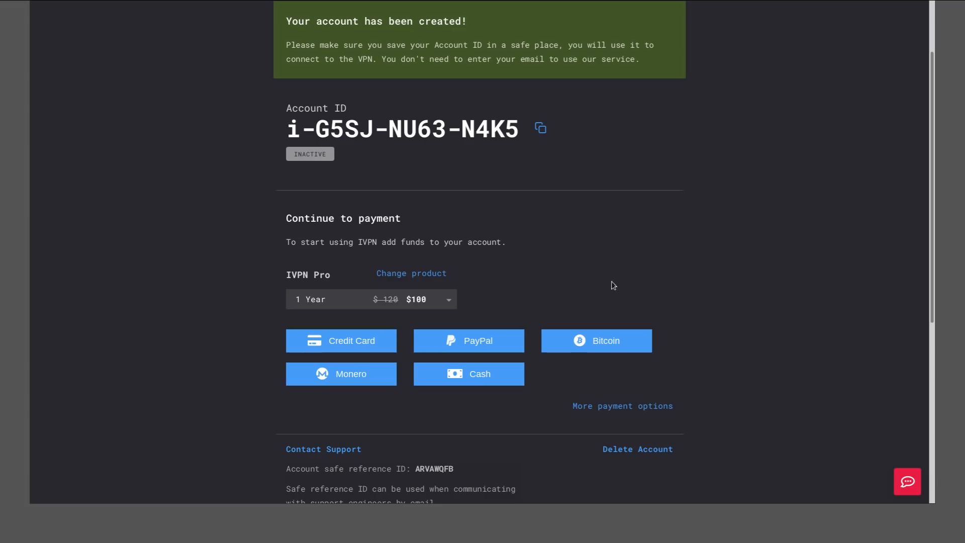
pyautogui.moveTo(569, 155)
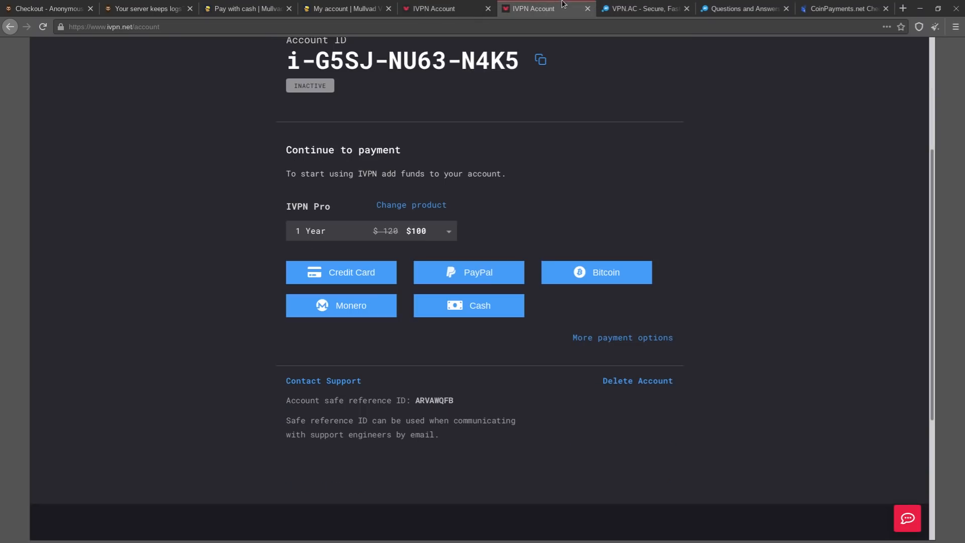
# Switch to the VPN.ac site and scroll through features like no activity logs and WireGuard
pyautogui.click(642, 9)
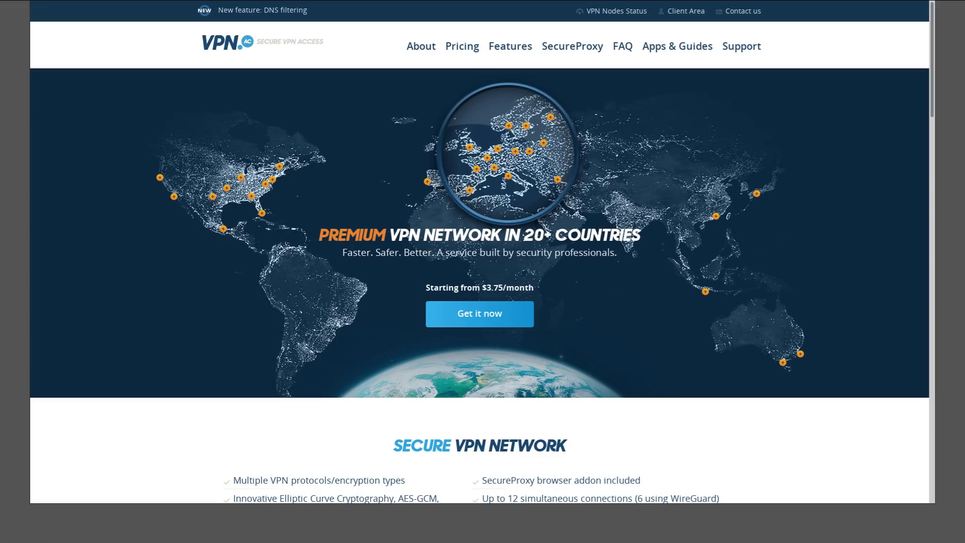
pyautogui.moveTo(458, 184)
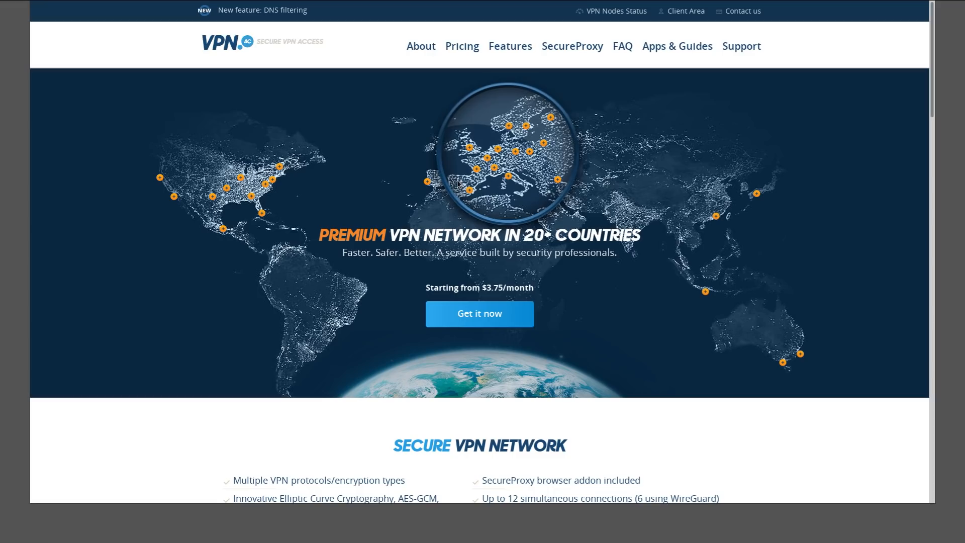
pyautogui.scroll(-3)
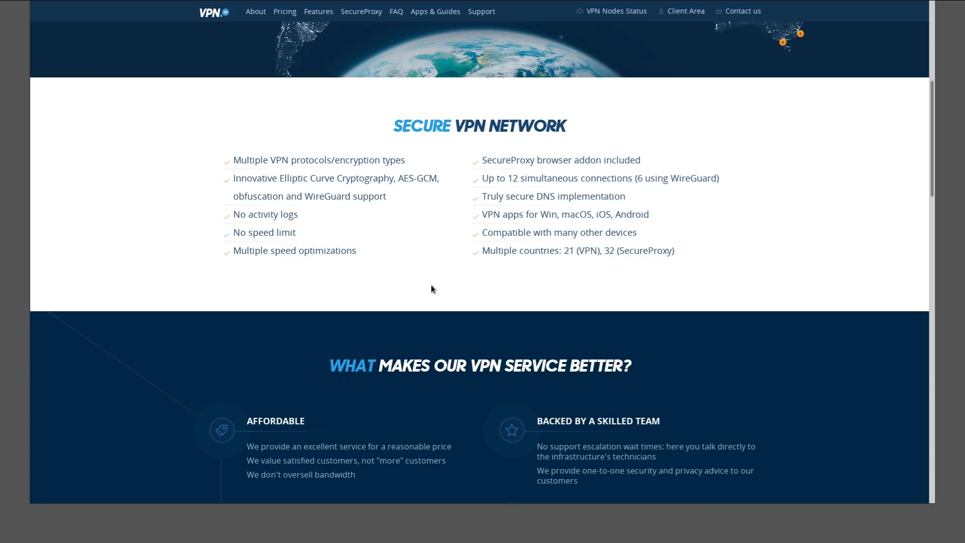
pyautogui.moveTo(528, 233)
pyautogui.write('log')
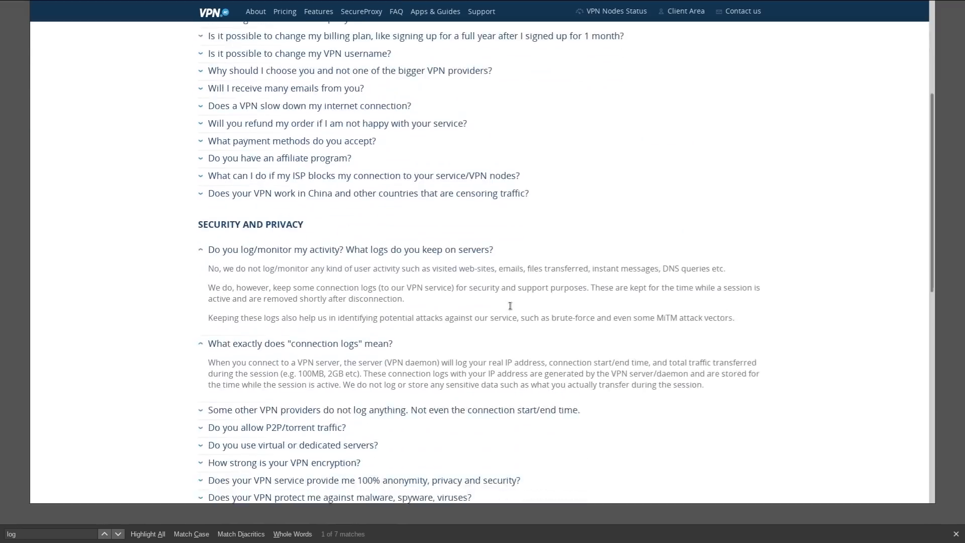
pyautogui.scroll(-3)
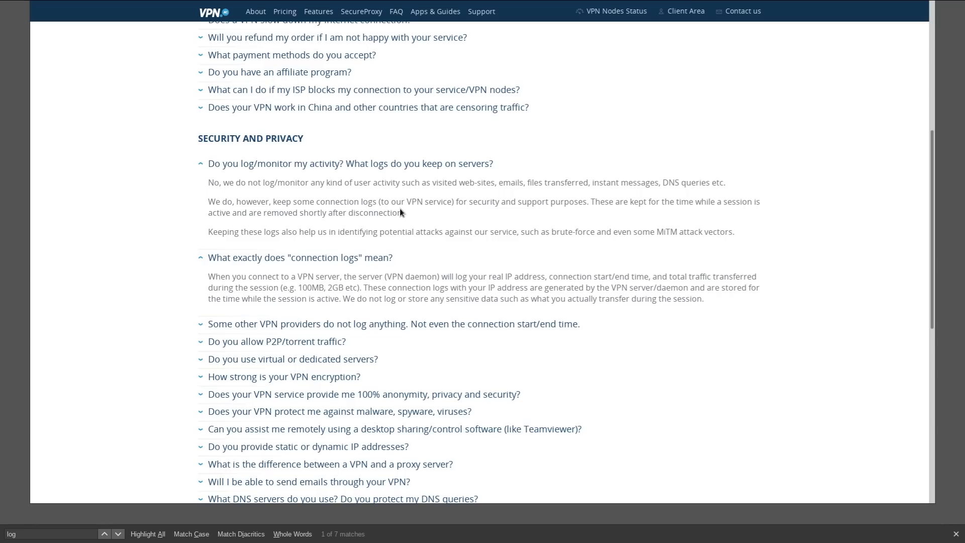
pyautogui.moveTo(362, 289)
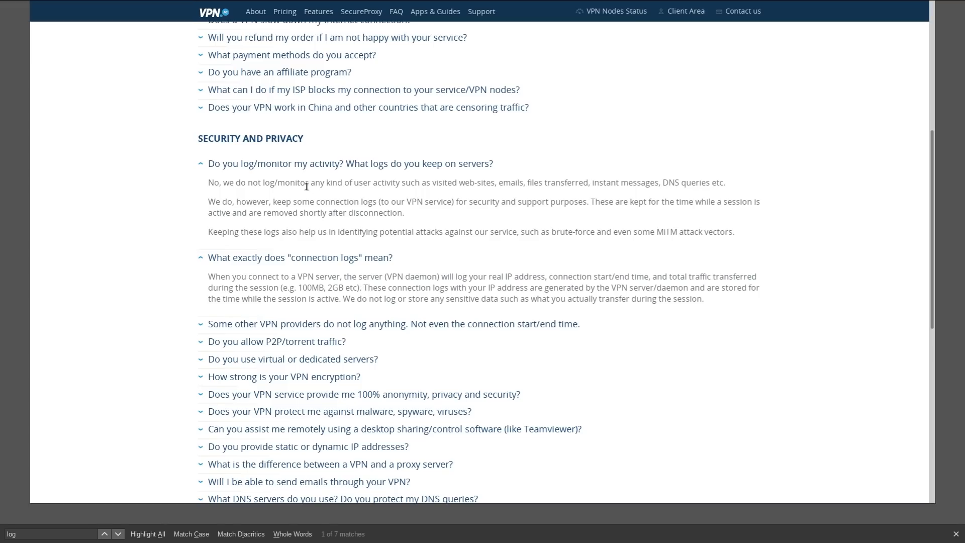
pyautogui.moveTo(257, 215)
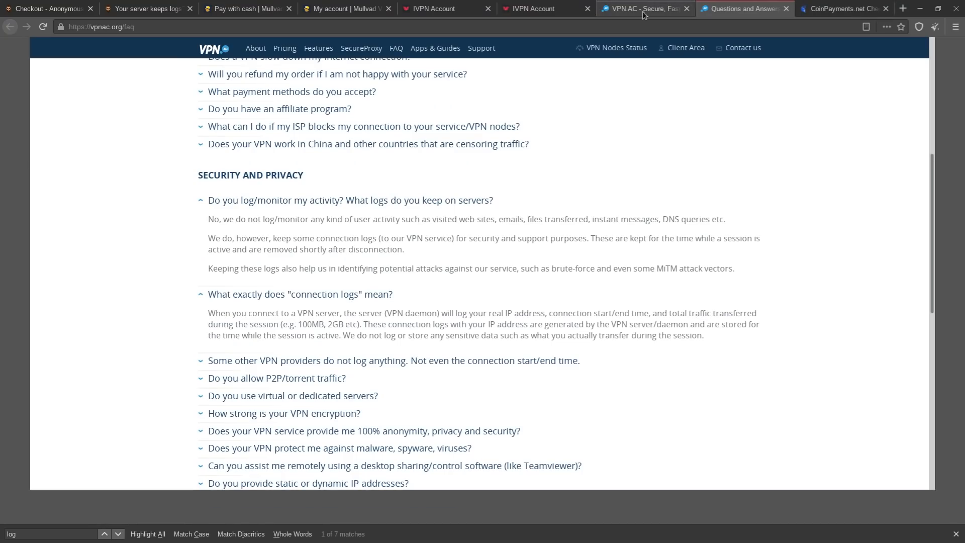
pyautogui.moveTo(848, 8)
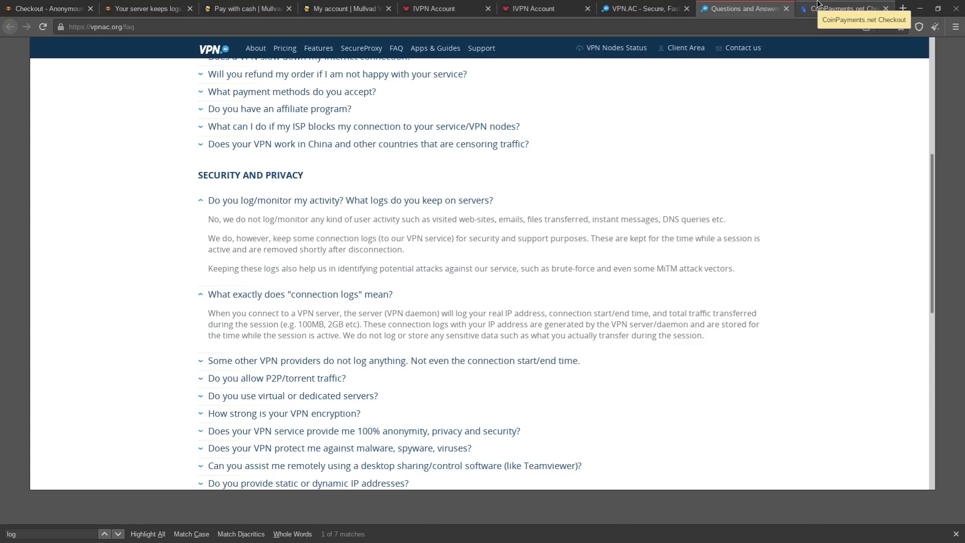
pyautogui.click(845, 8)
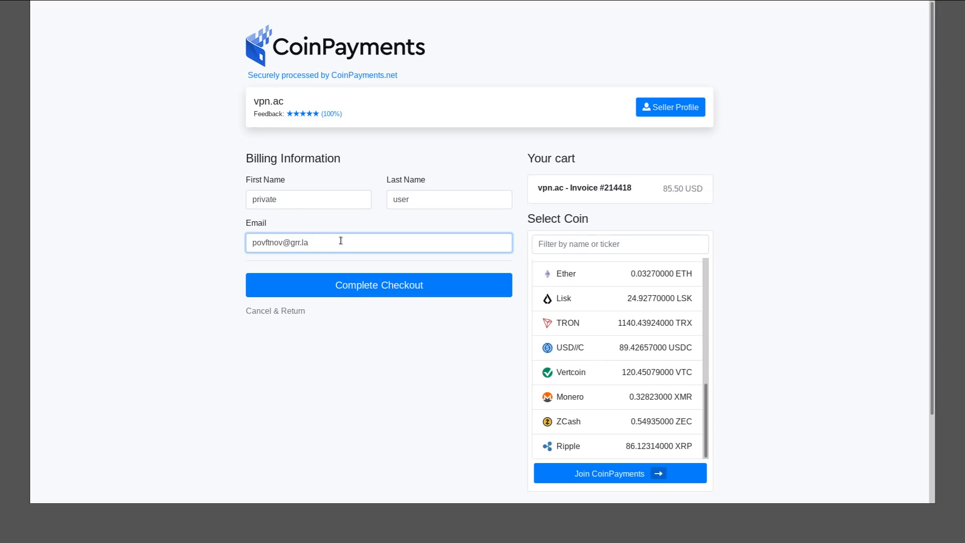
pyautogui.moveTo(369, 253)
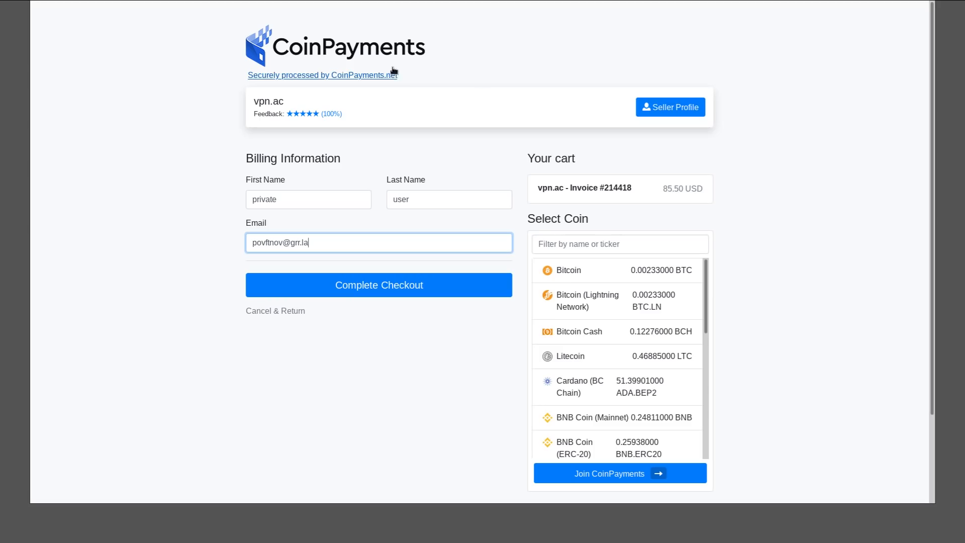
pyautogui.scroll(-3)
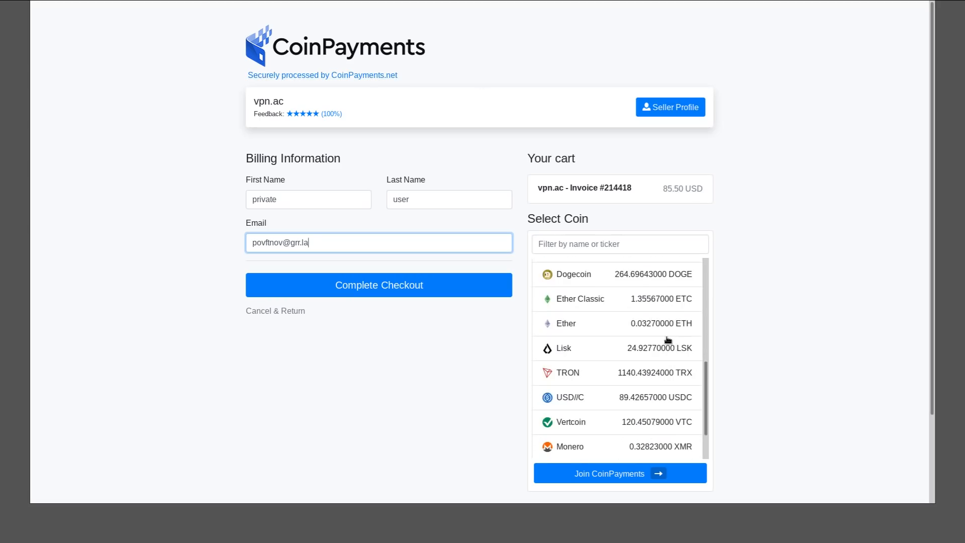
pyautogui.scroll(-3)
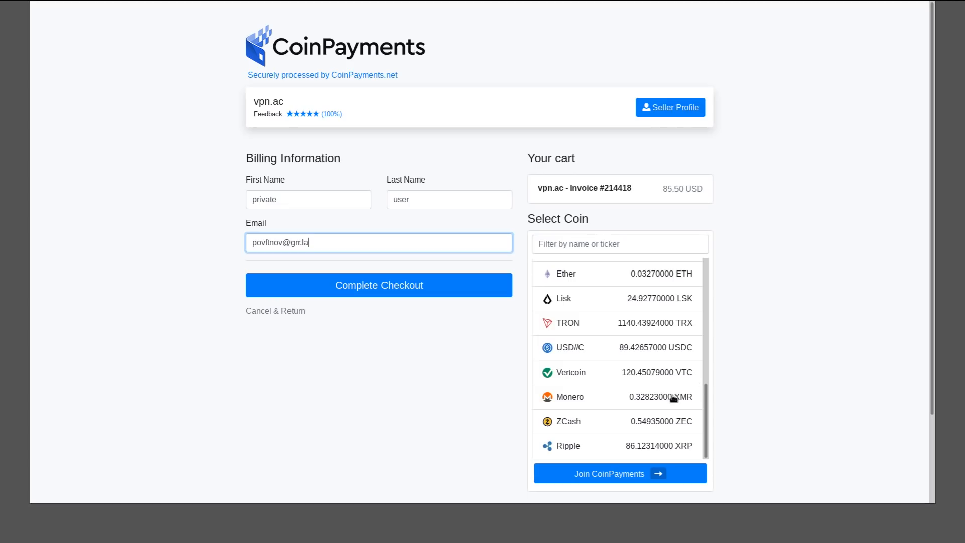
pyautogui.moveTo(744, 371)
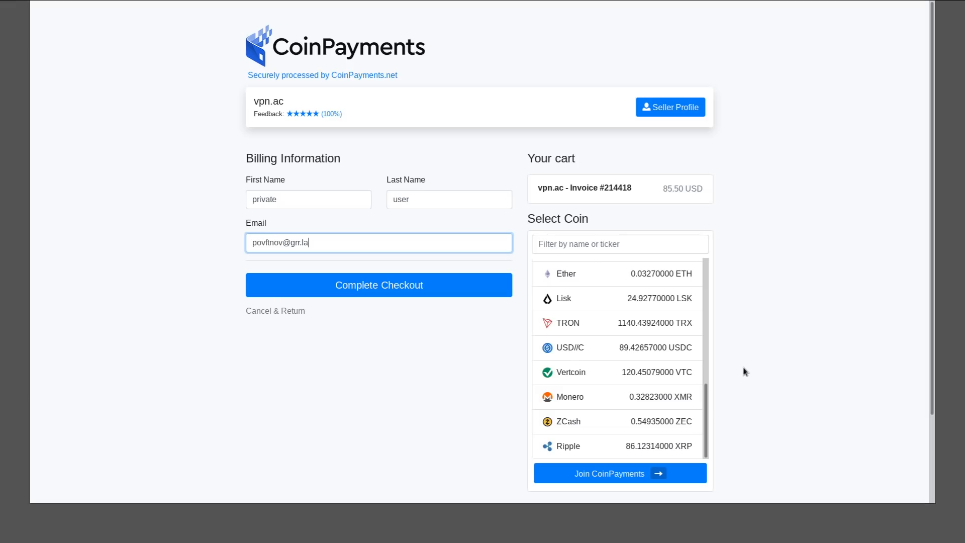